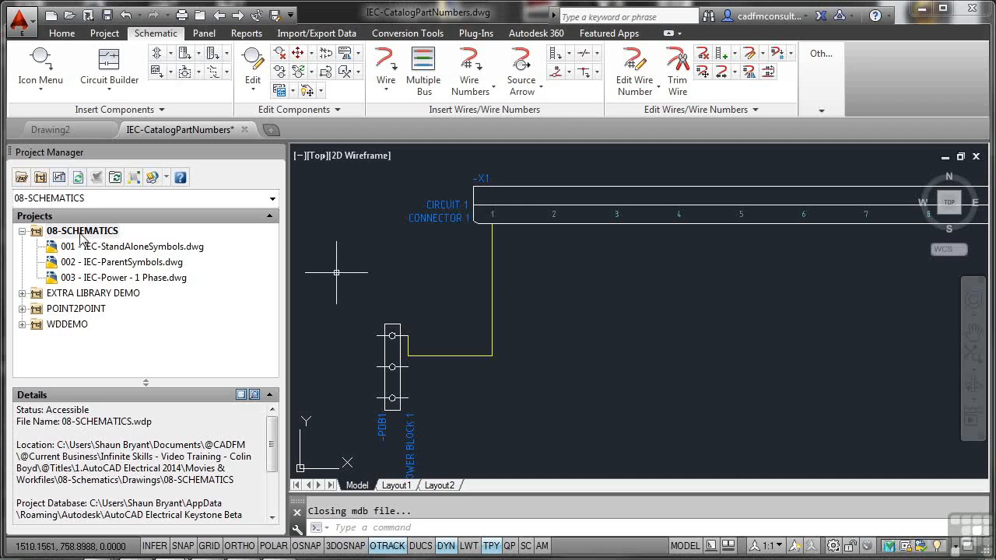
Add IEC-CatalogPartNumbers.dwg to 08-SCHEMATICS with project defaults and set its sheet to 004.
right_click(82, 230)
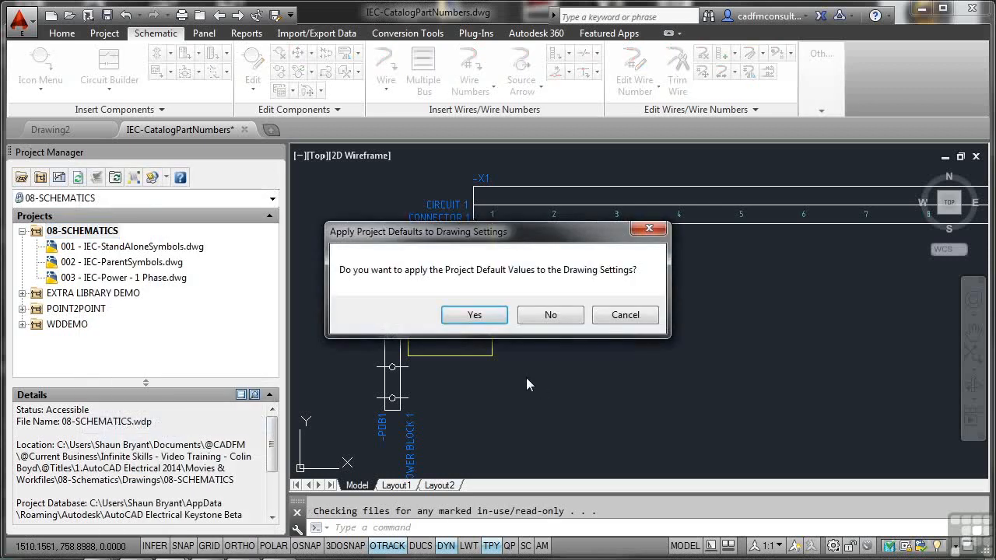
left_click(474, 315)
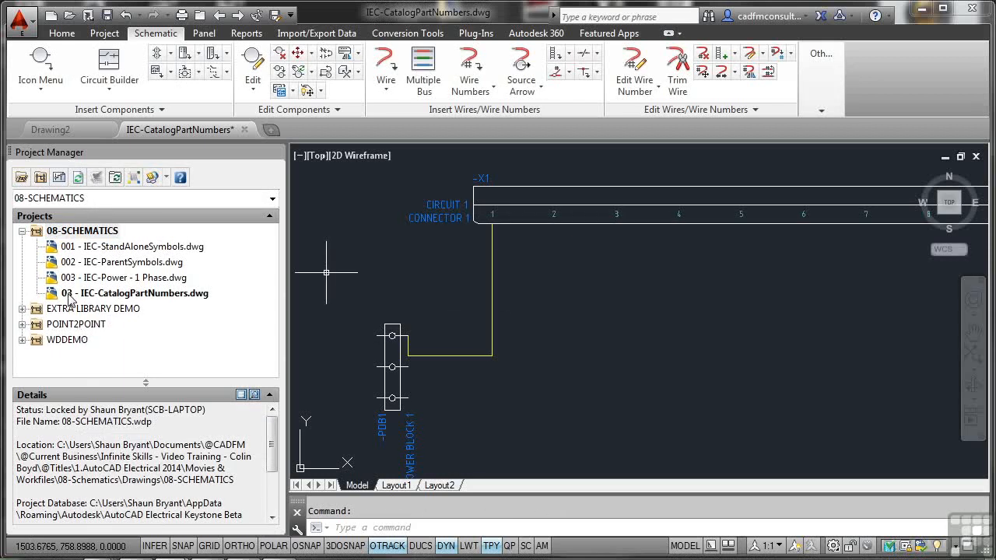
left_click(134, 294)
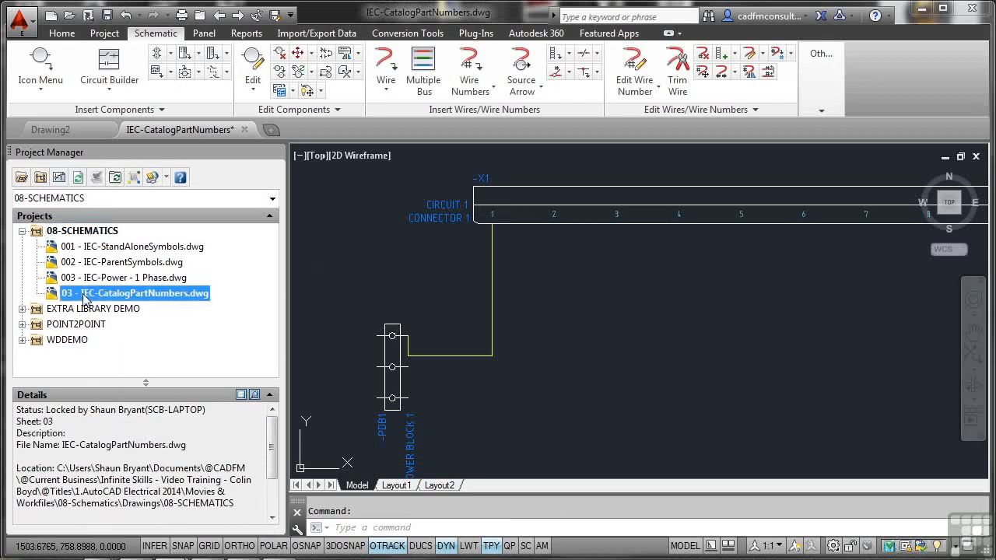
right_click(132, 294)
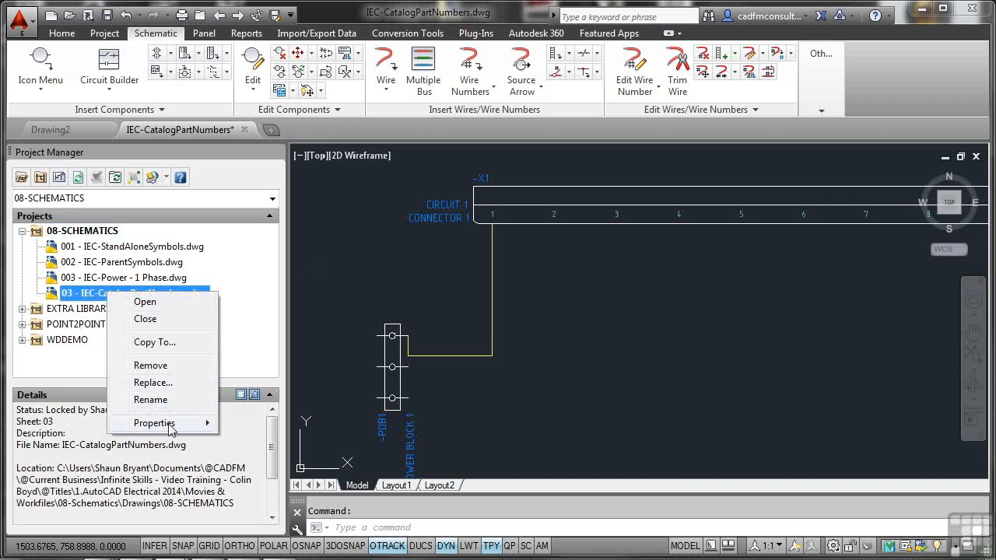
left_click(155, 423)
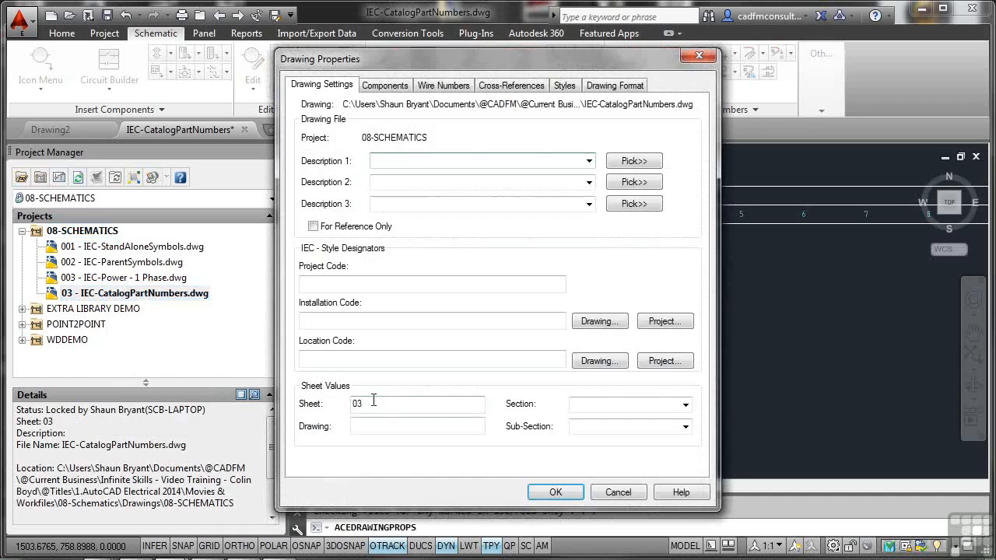
type("004")
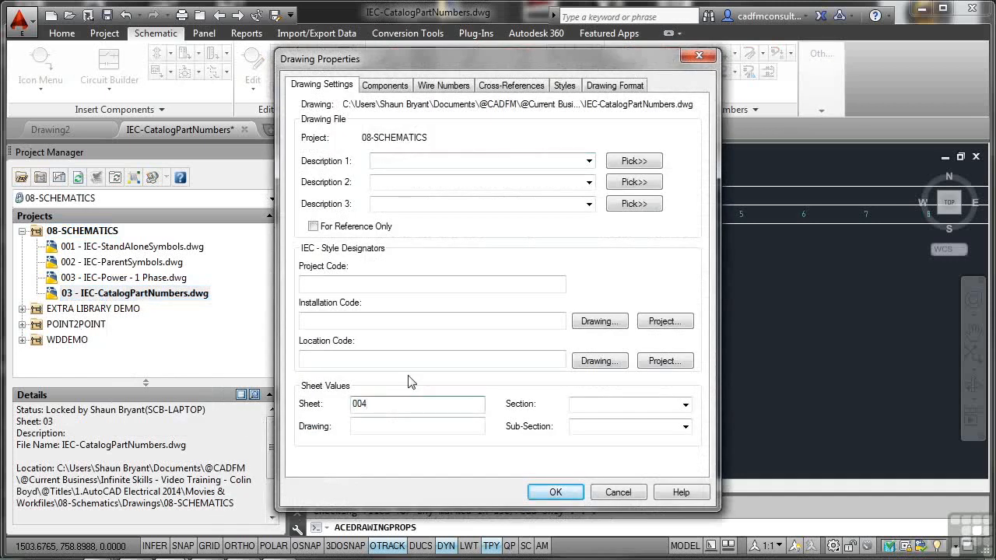
left_click(554, 492)
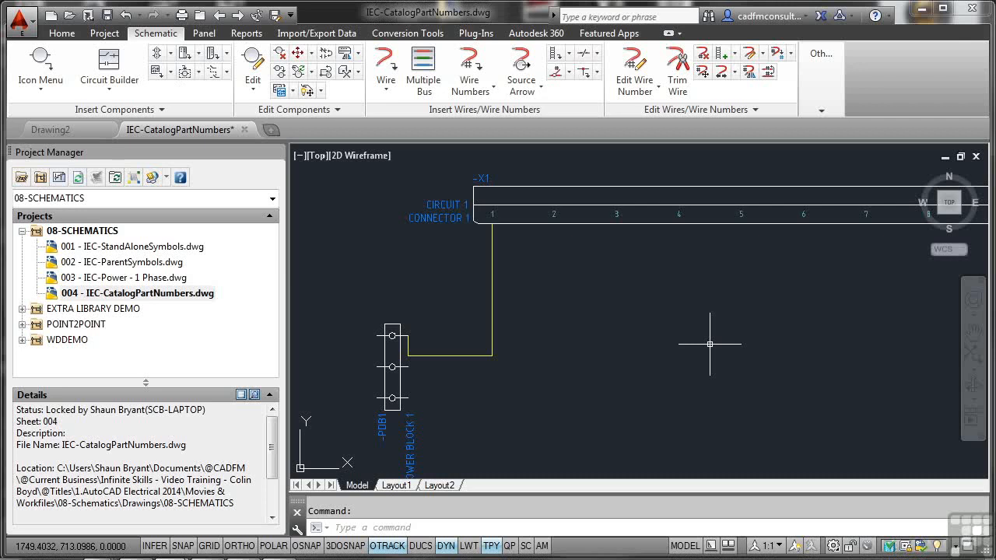
mouse_move(650, 296)
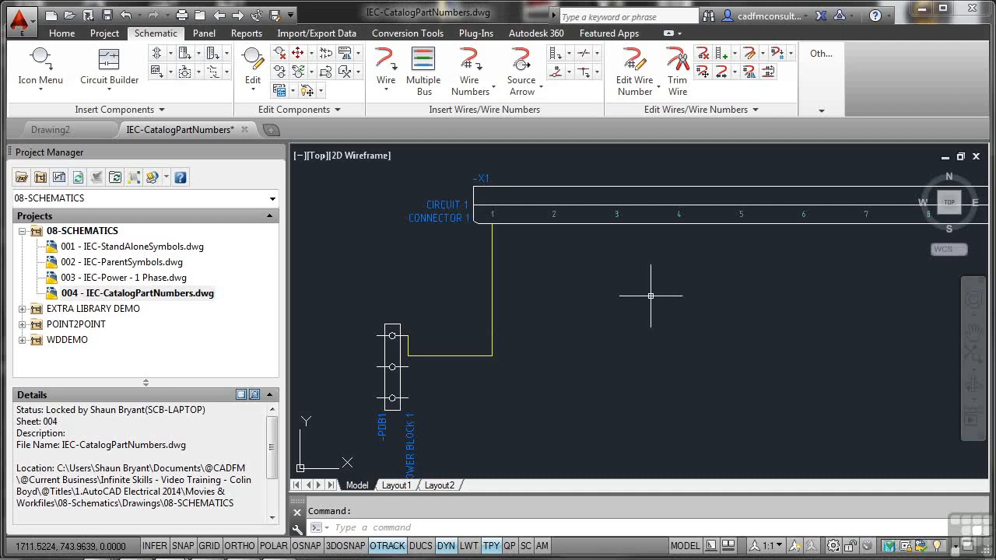
mouse_move(651, 296)
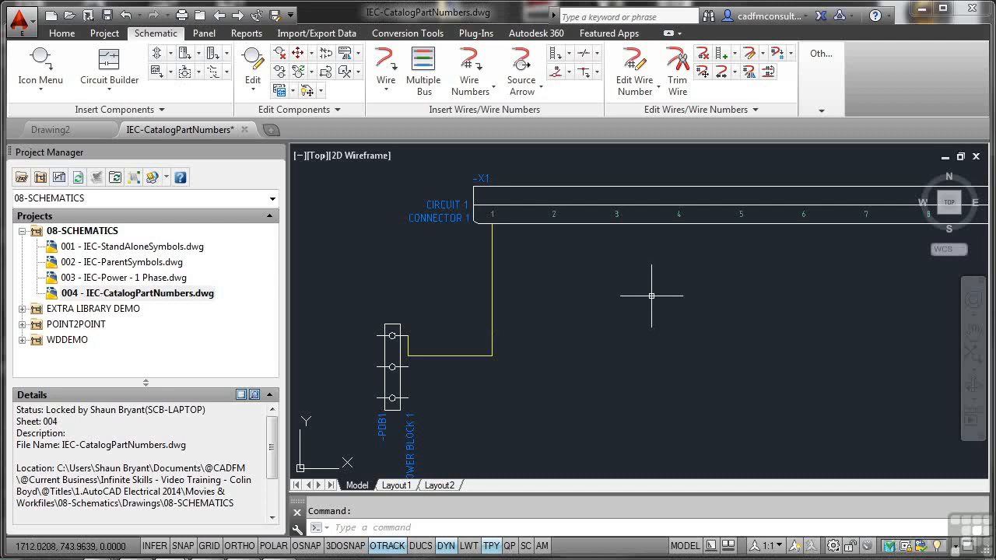
mouse_move(638, 295)
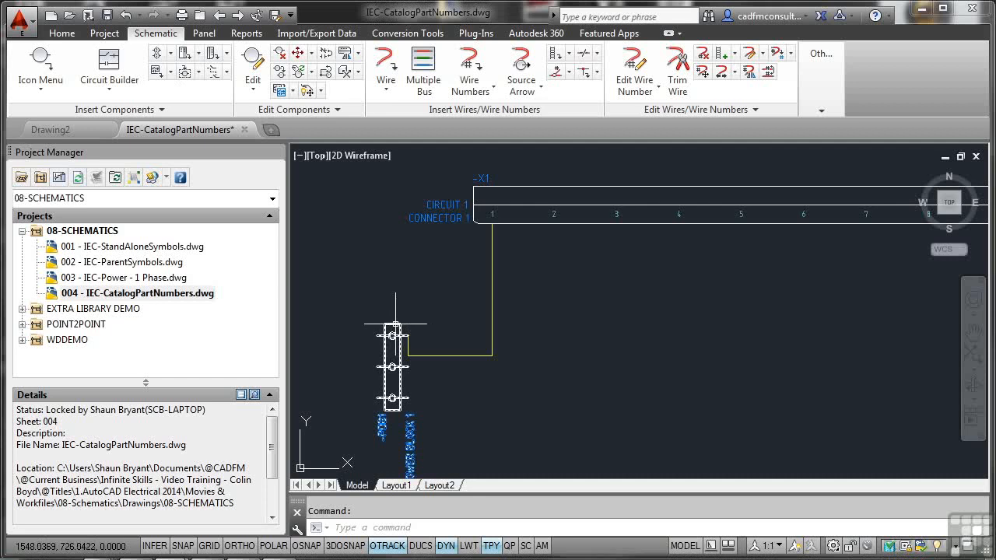
Edit the PDB1 power block component and look up its catalog parts.
right_click(395, 334)
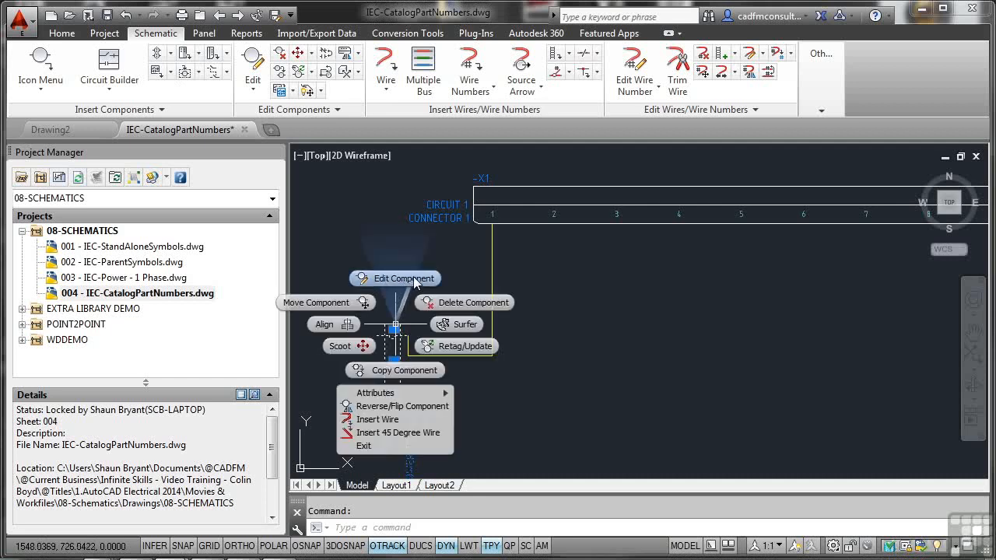
left_click(395, 278)
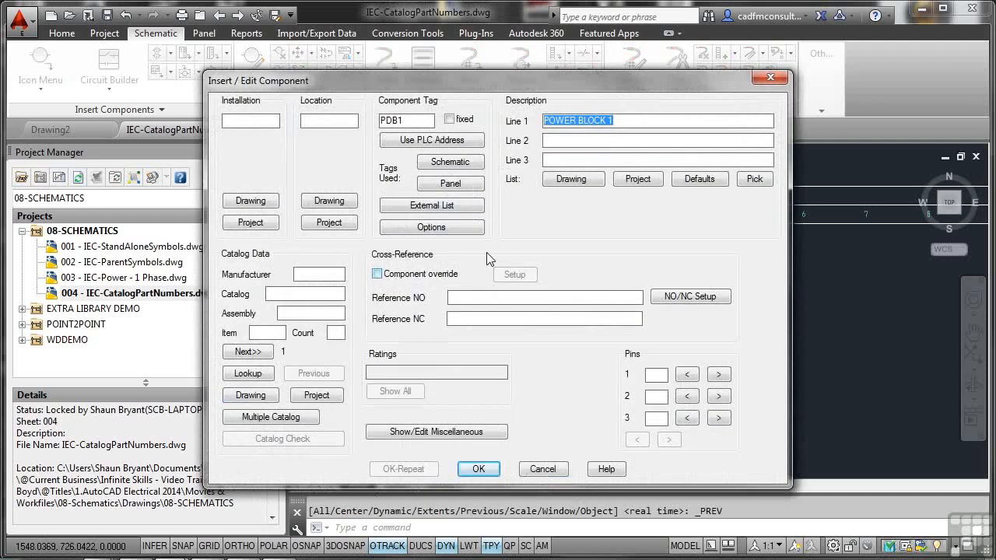
left_click(405, 121)
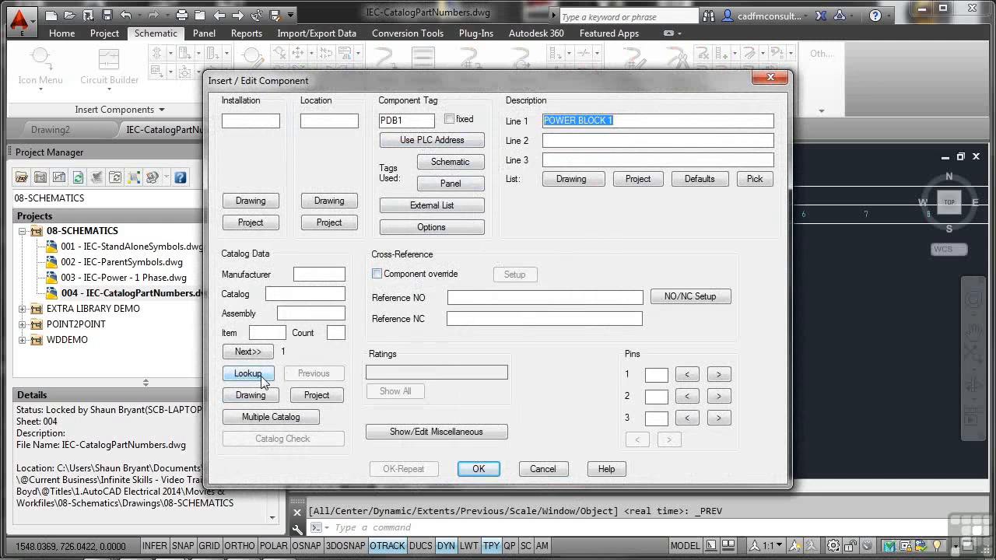
left_click(248, 374)
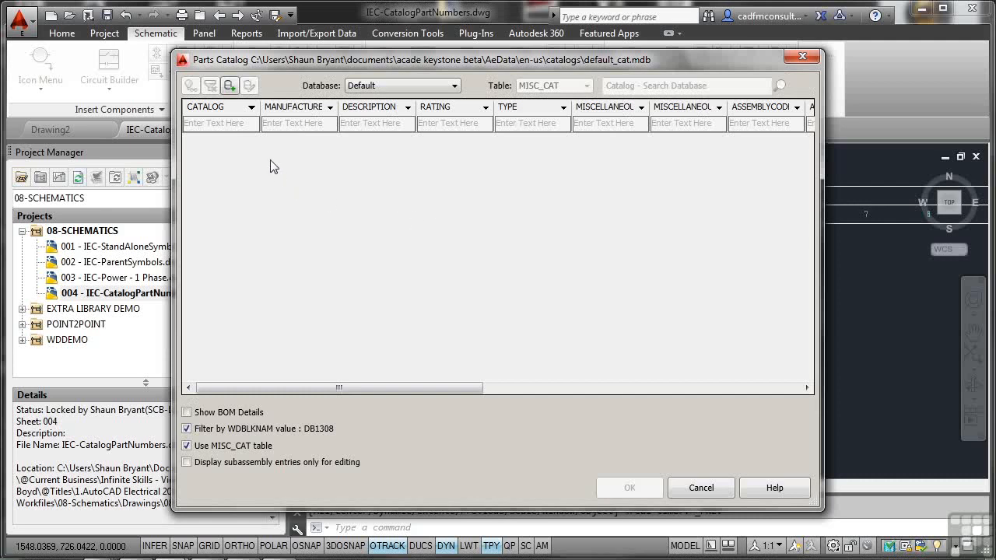
mouse_move(229, 86)
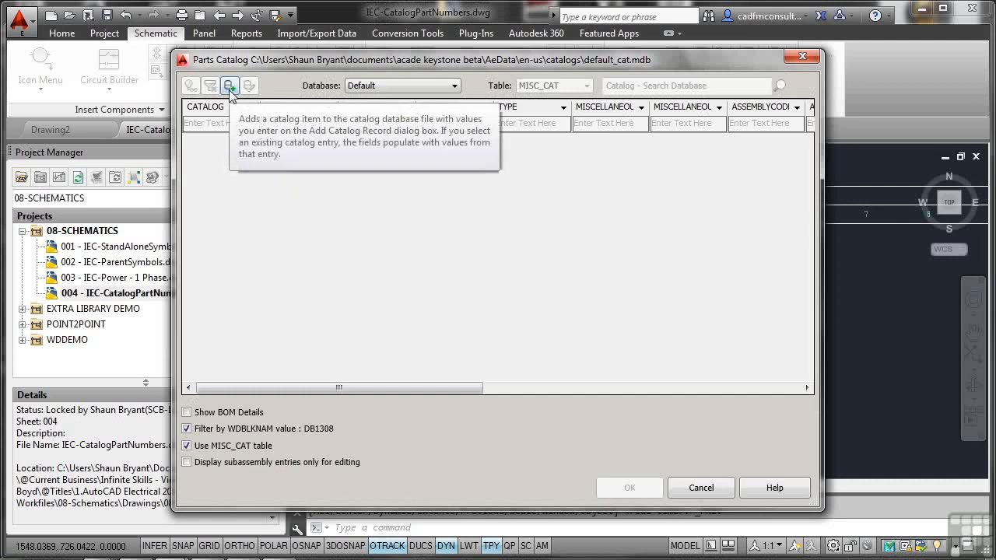
Start a new catalog record in the MISC_CAT parts catalog.
left_click(230, 85)
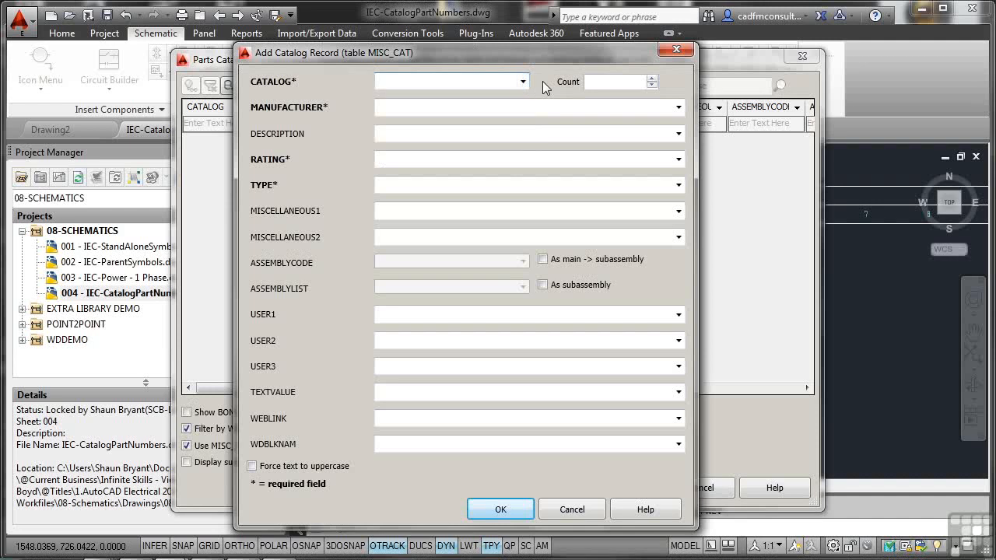
mouse_move(490, 123)
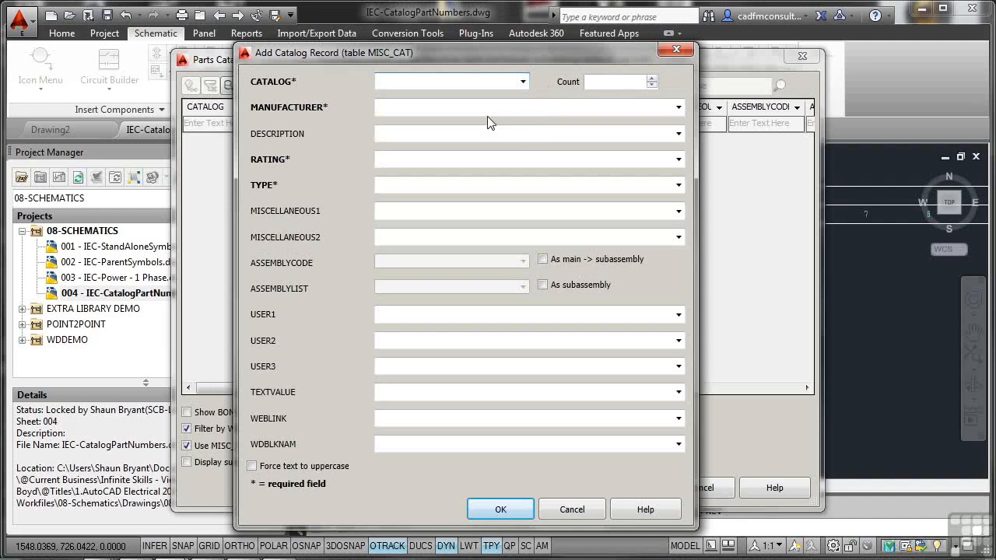
mouse_move(433, 302)
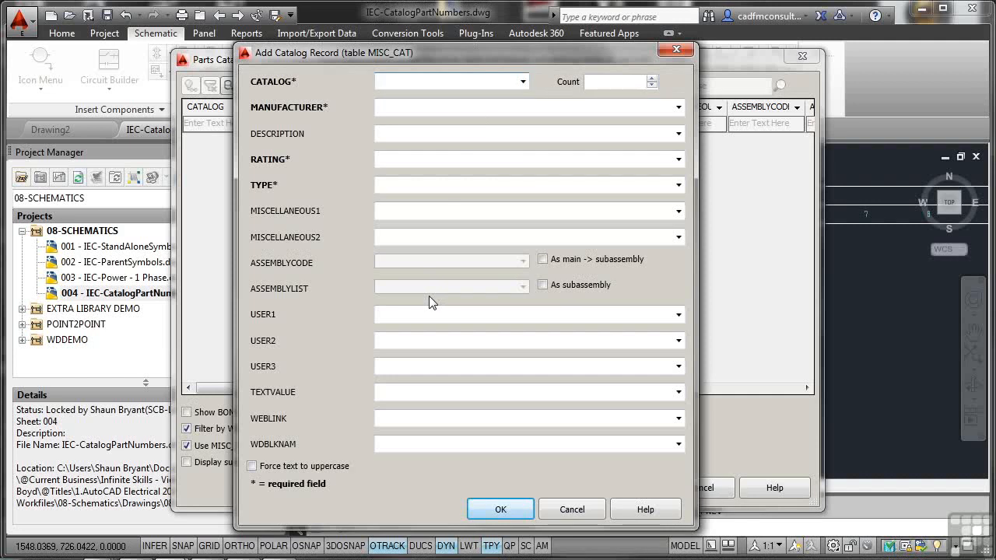
Try the CATALOG field and toggle Force text to uppercase on and off.
left_click(444, 81)
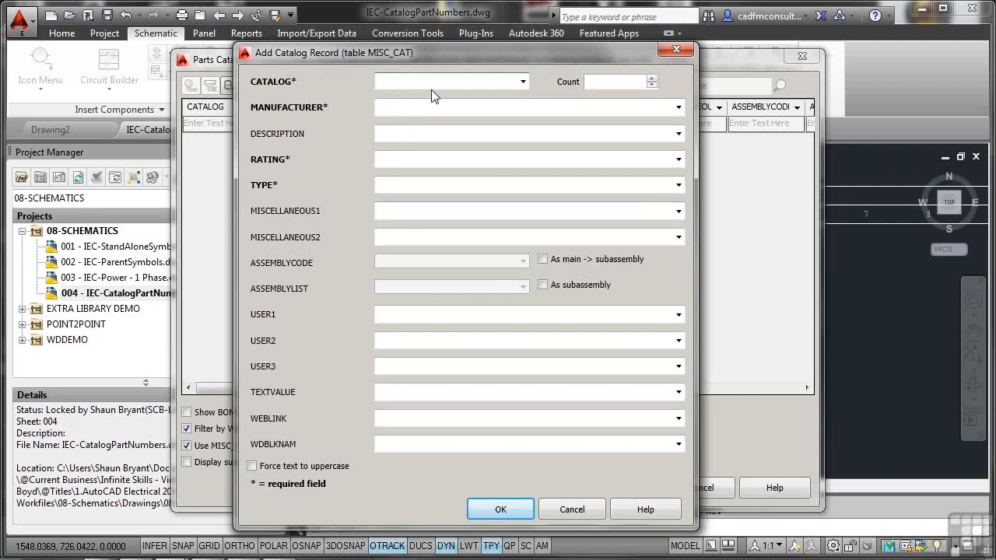
mouse_move(450, 121)
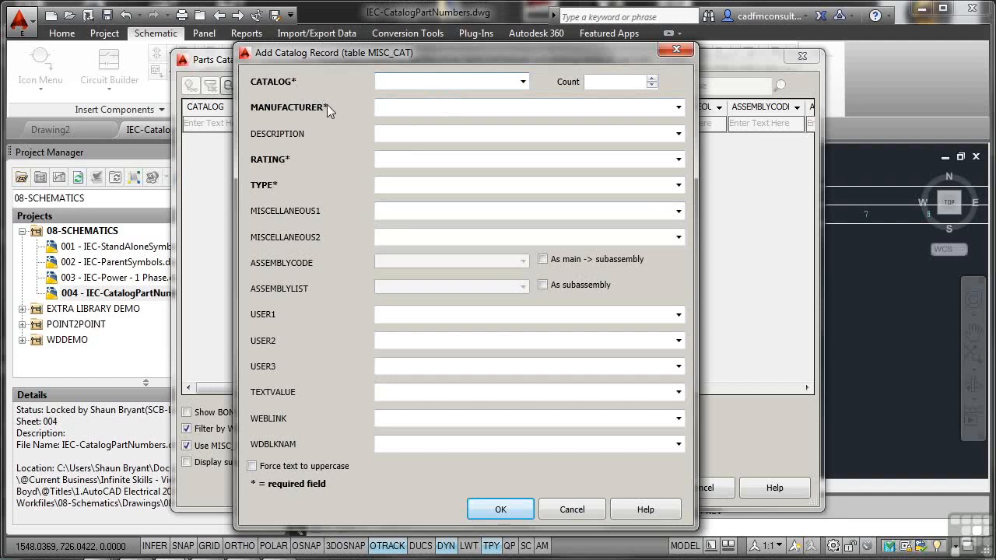
left_click(451, 81)
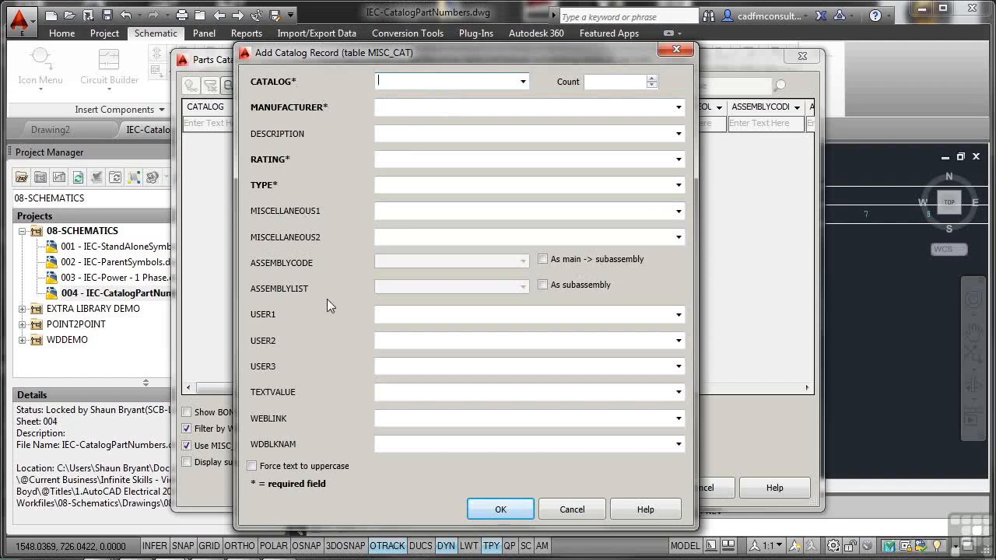
mouse_move(340, 345)
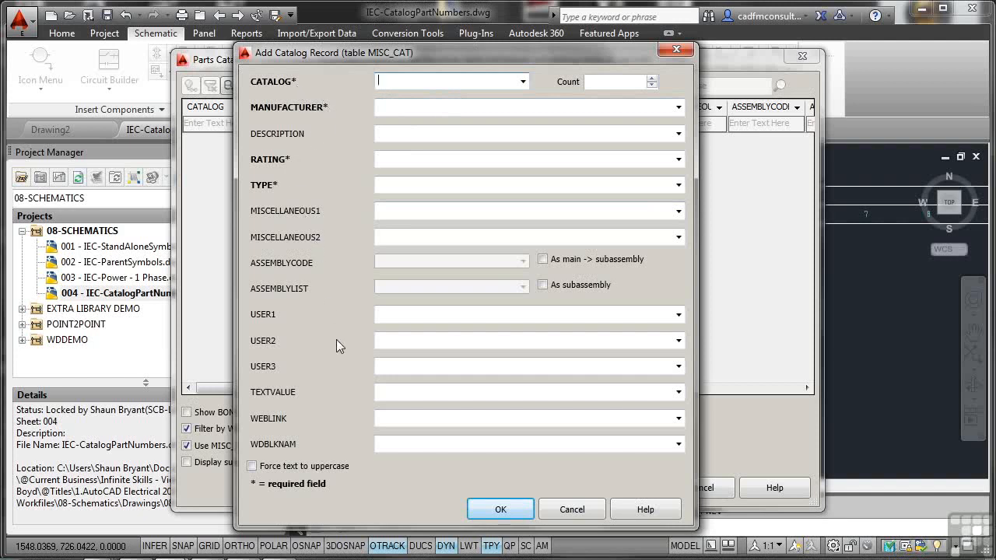
left_click(252, 466)
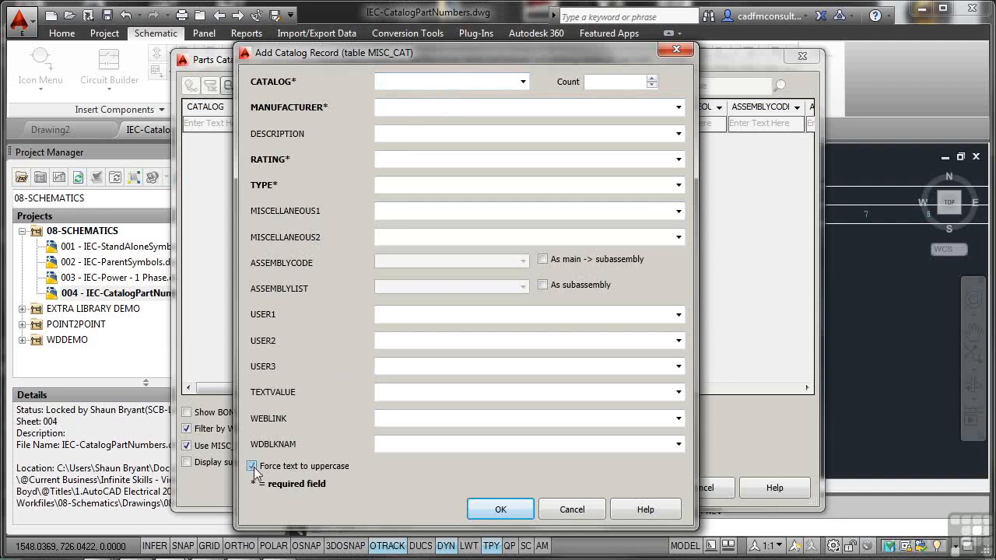
left_click(254, 467)
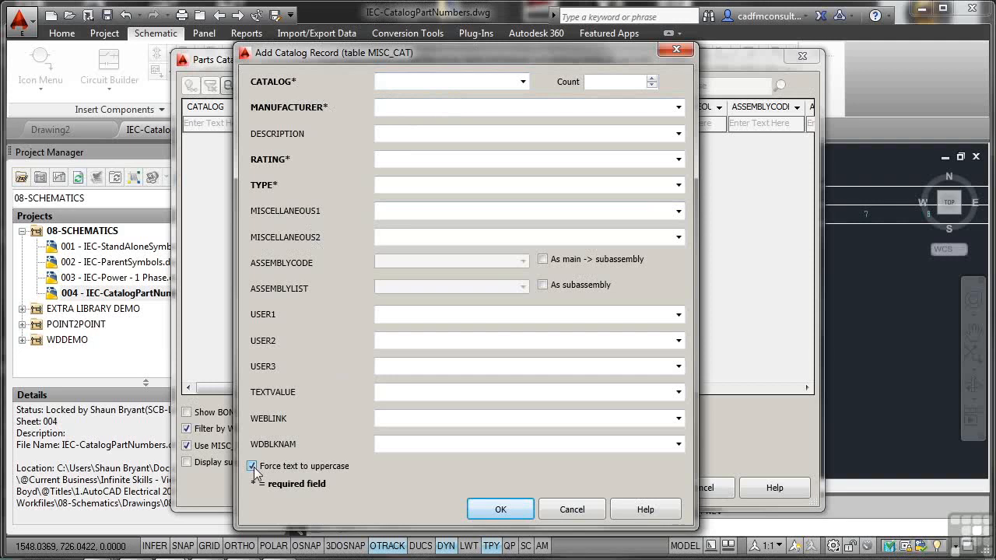
left_click(252, 466)
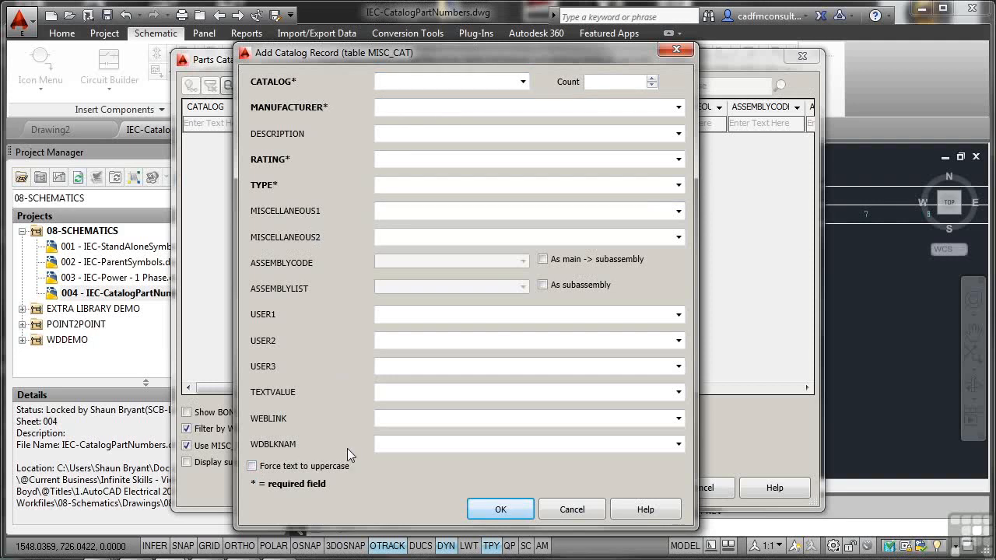
Cancel the record form, Parts Catalog and Insert/Edit Component dialogs.
left_click(571, 509)
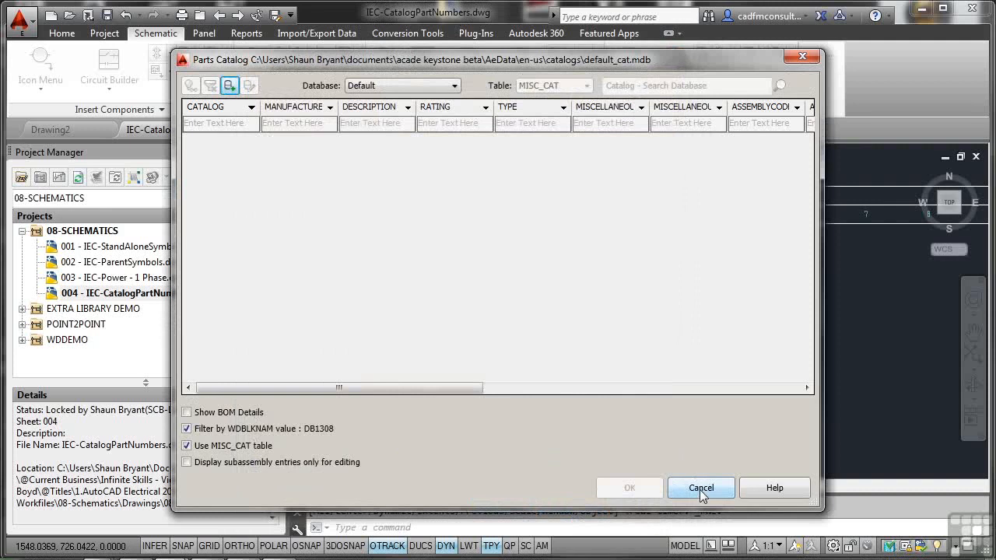
left_click(699, 488)
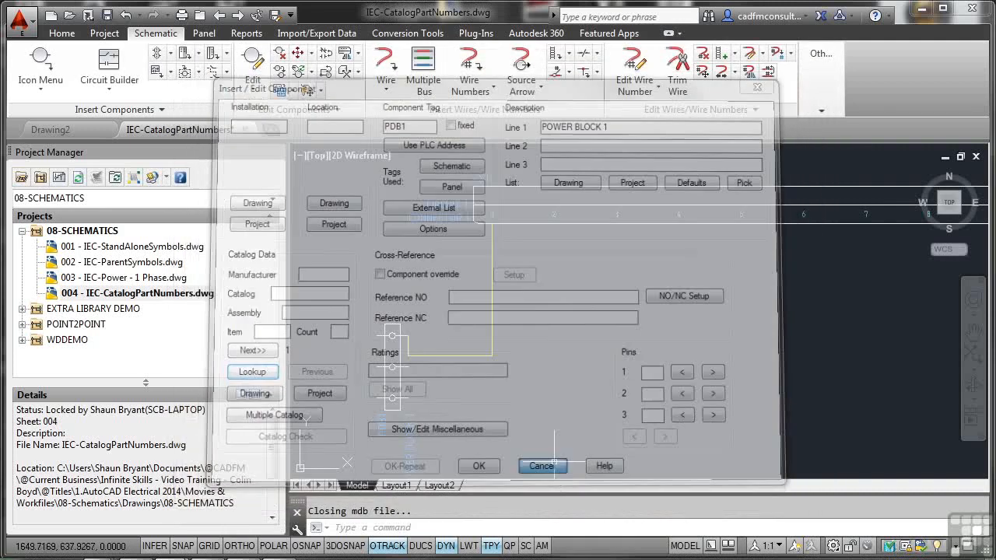
left_click(479, 465)
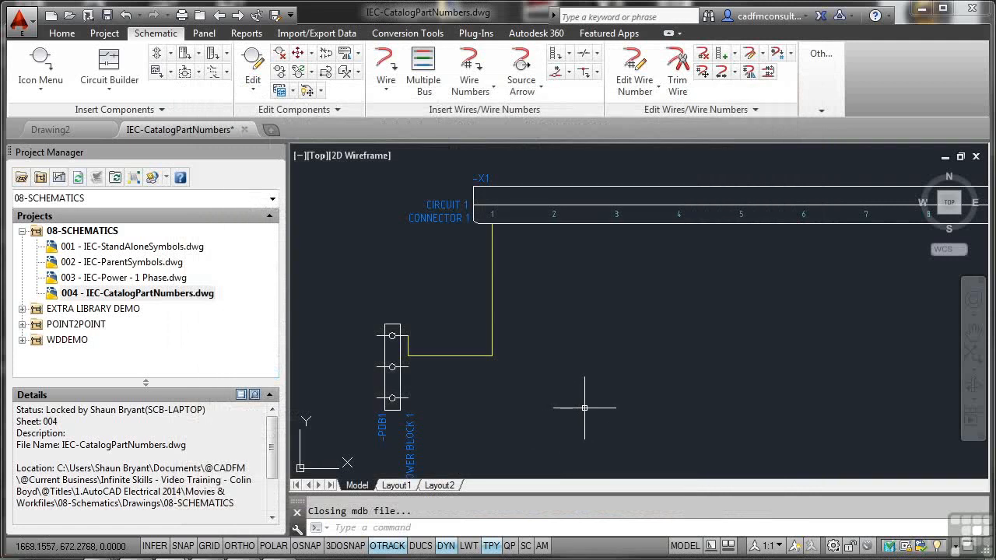
Select connector strip X1 and bring up its editing options.
left_click(560, 191)
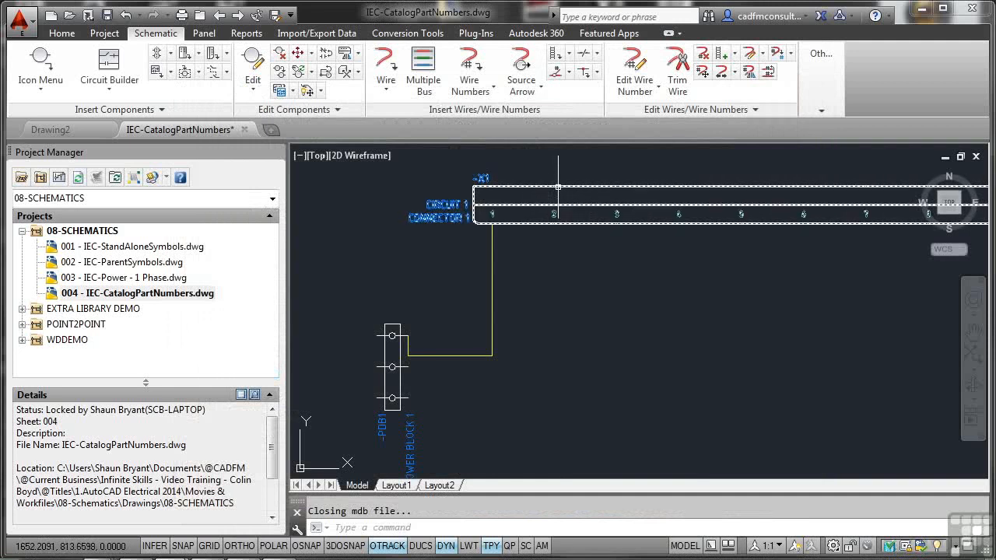
right_click(558, 188)
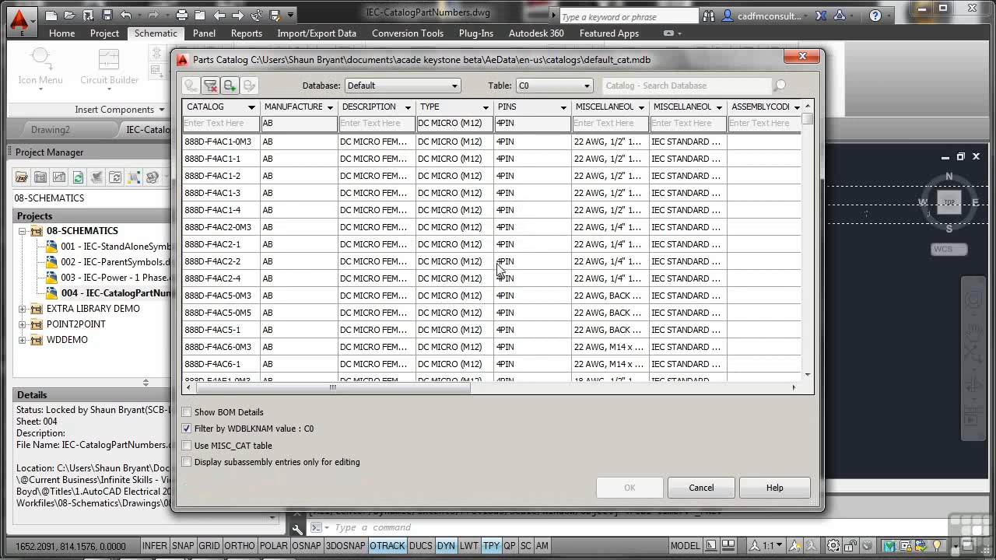
mouse_move(517, 250)
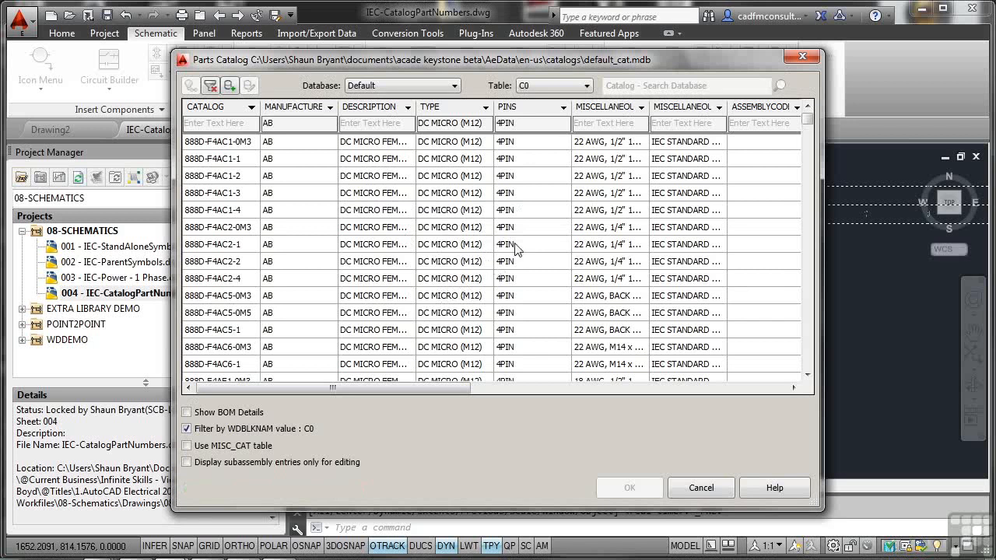
mouse_move(541, 253)
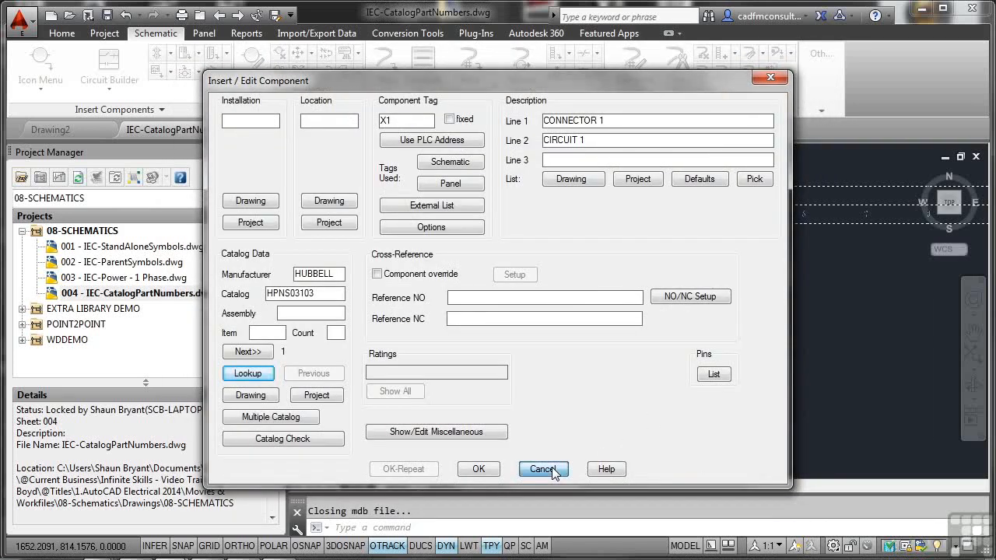
Cancel the X1 component details and reselect the PDB1 power block.
left_click(542, 469)
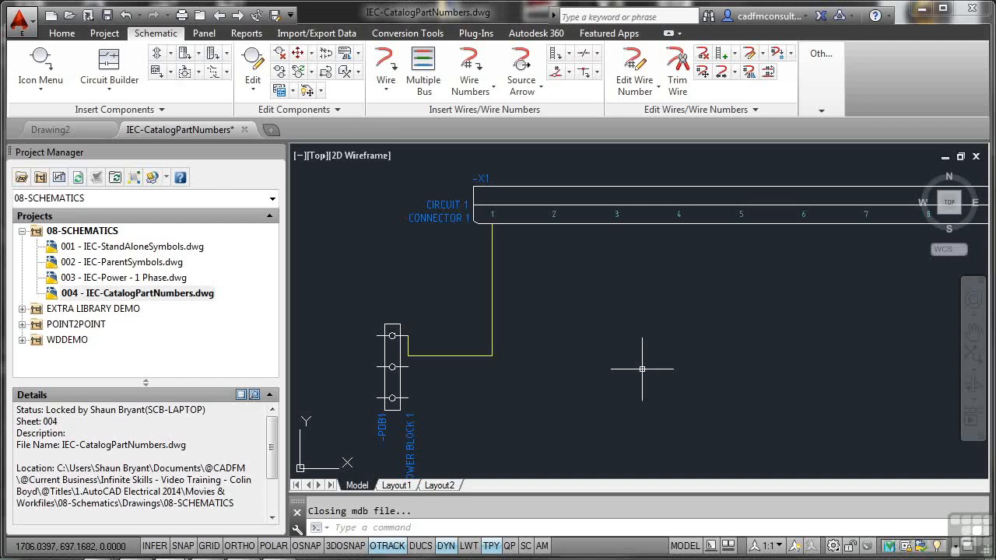
left_click(393, 366)
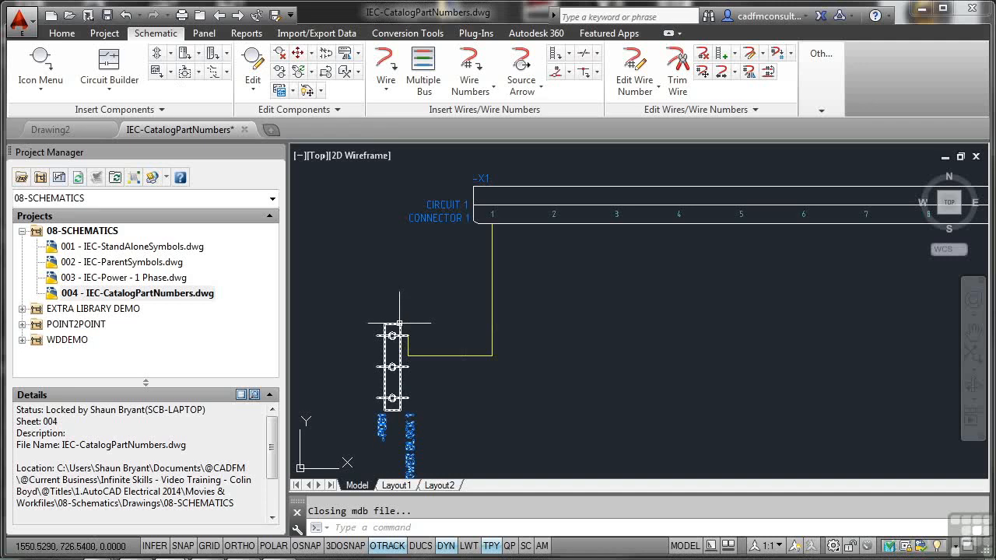
mouse_move(397, 366)
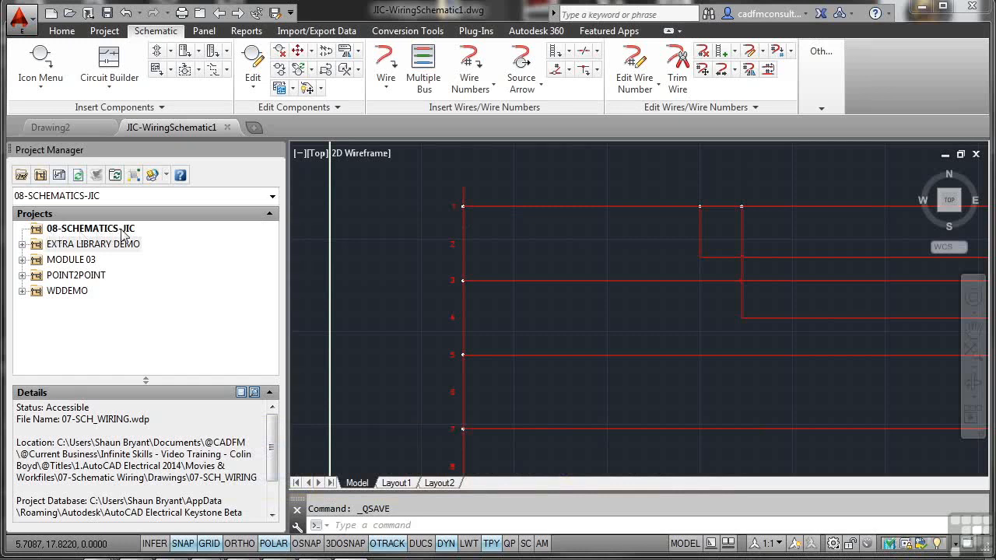
mouse_move(554, 245)
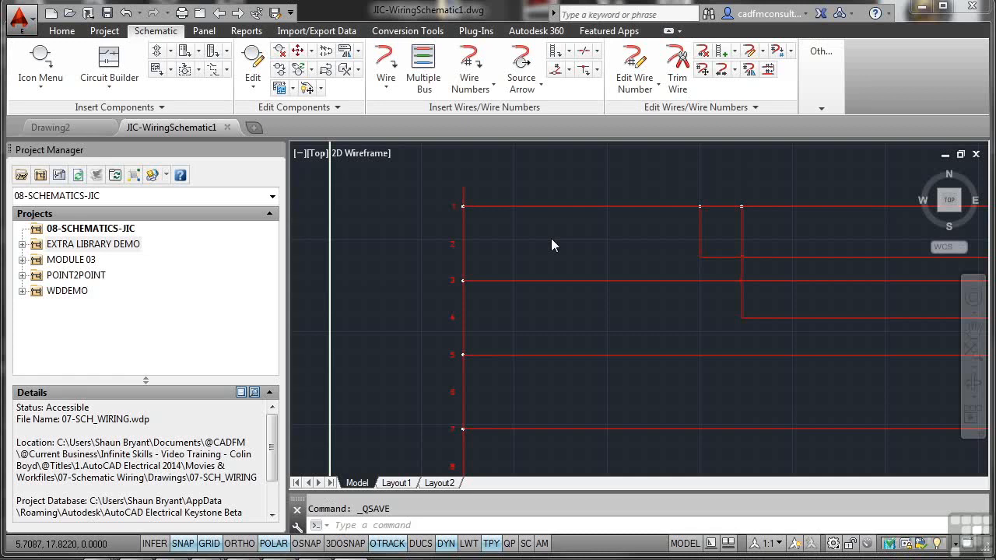
mouse_move(91, 234)
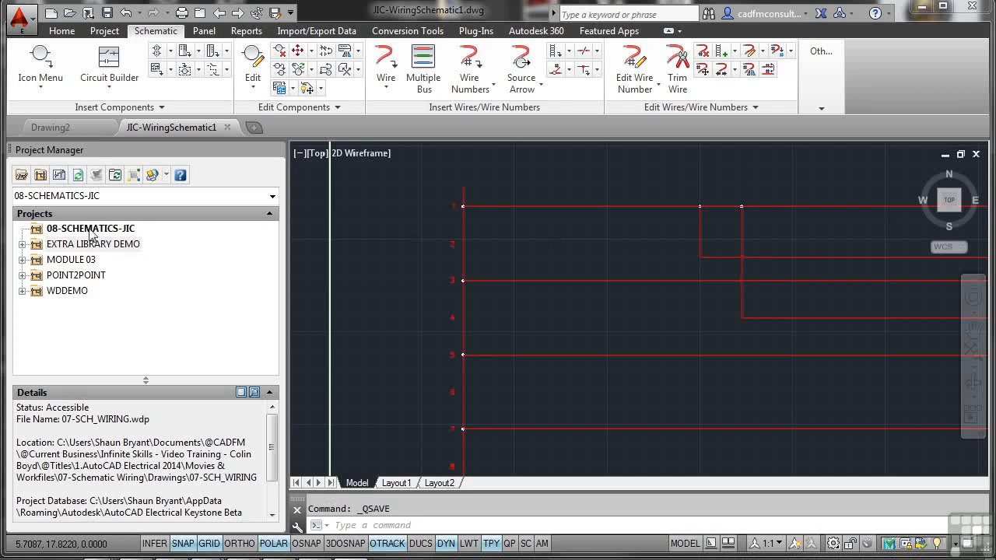
Add JIC-WiringSchematic1.dwg to 08-SCHEMATICS-JIC with project defaults and expand the project.
right_click(90, 228)
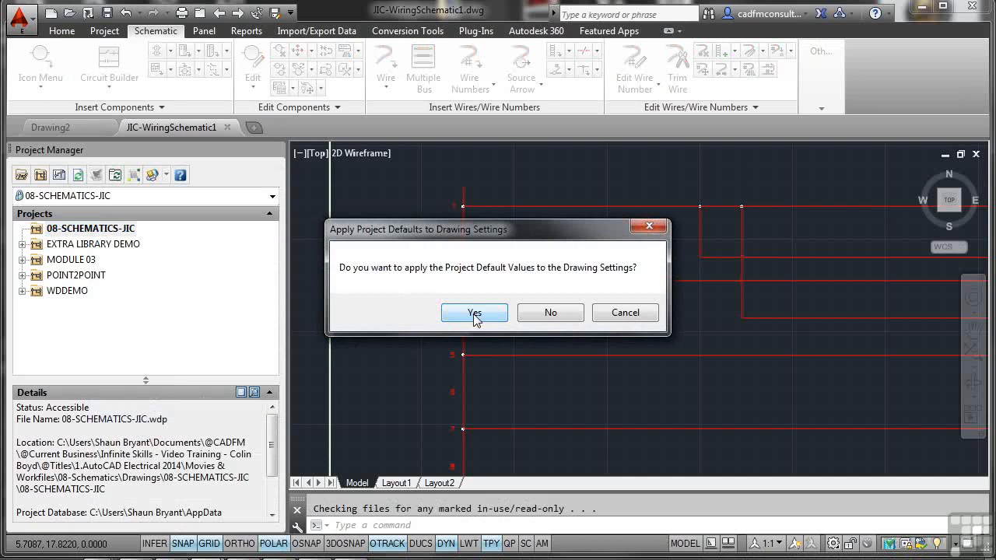
left_click(474, 312)
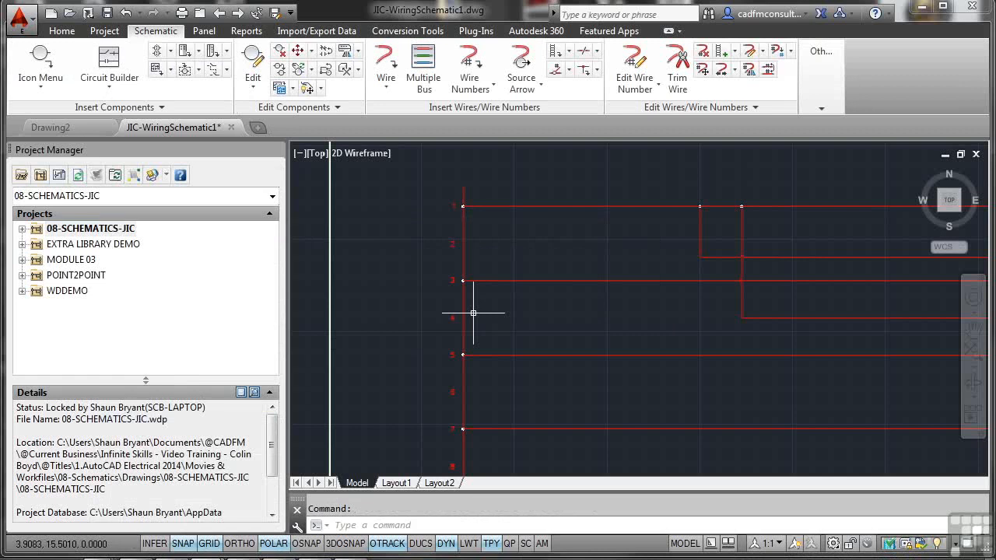
mouse_move(203, 267)
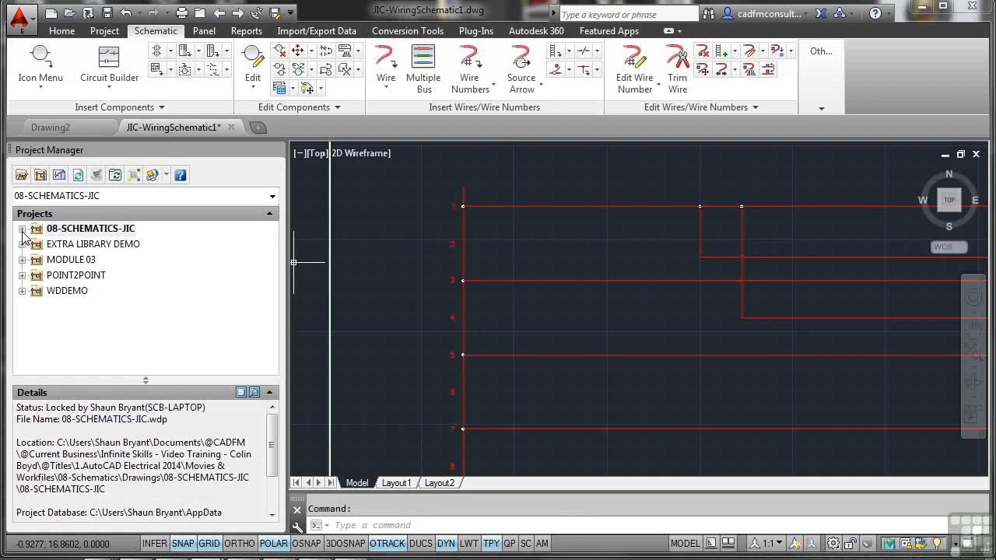
left_click(24, 228)
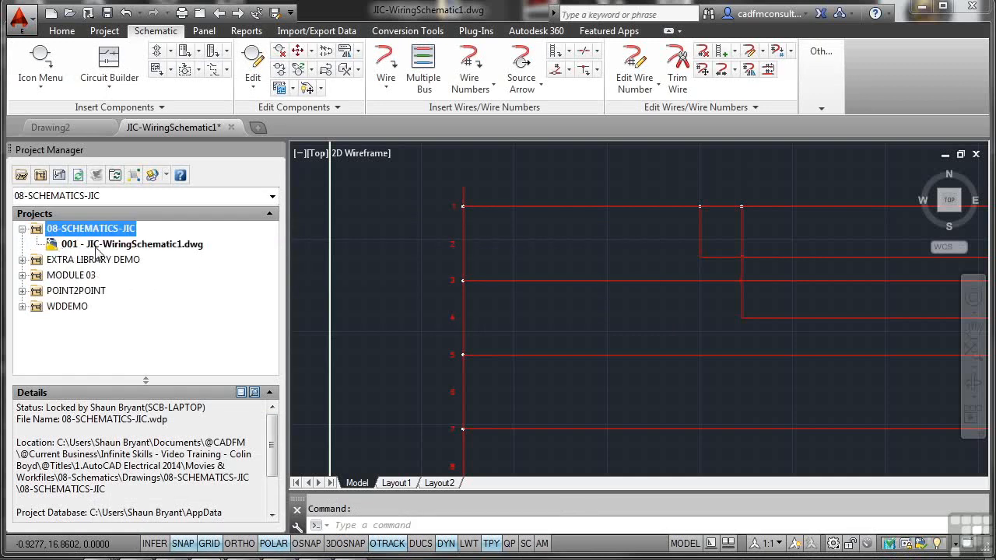
mouse_move(145, 256)
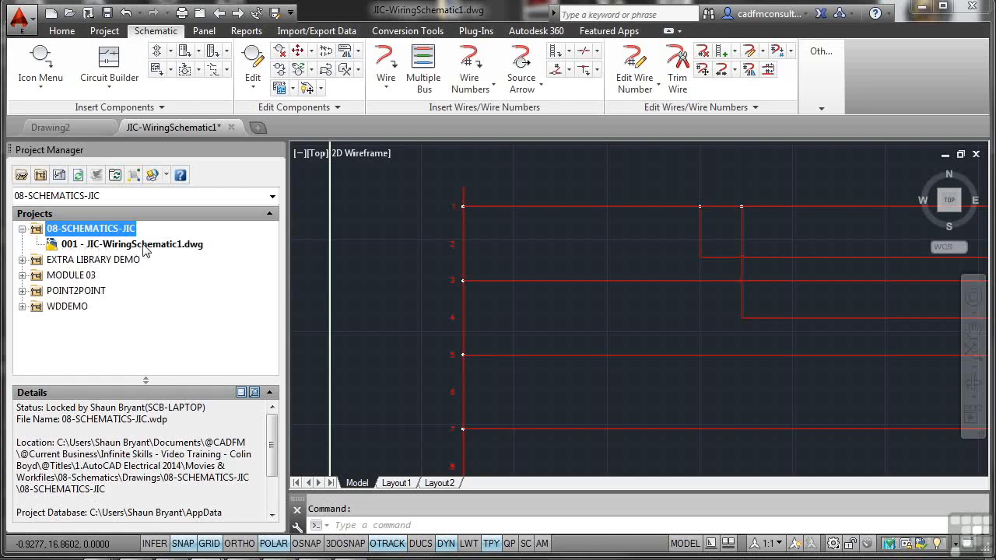
mouse_move(177, 251)
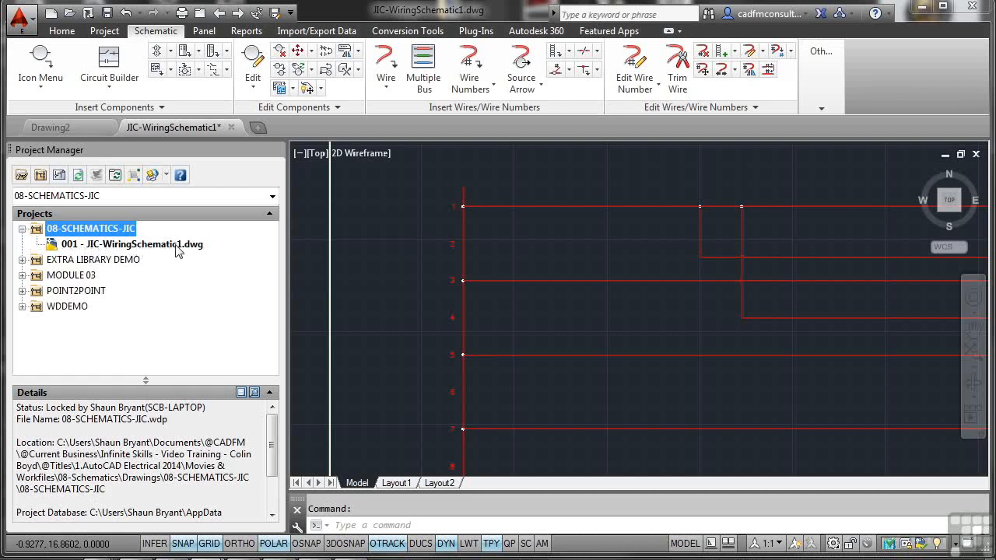
mouse_move(74, 254)
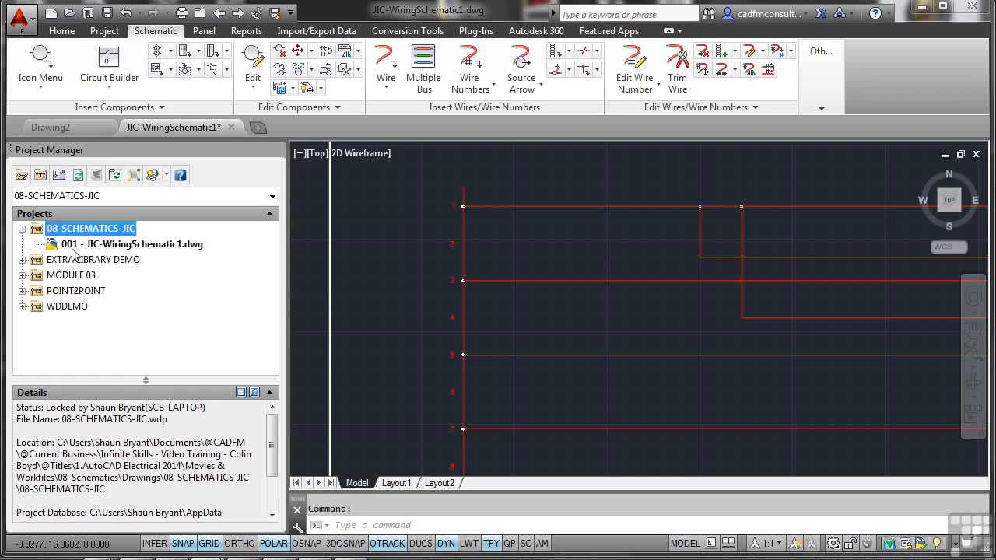
mouse_move(105, 258)
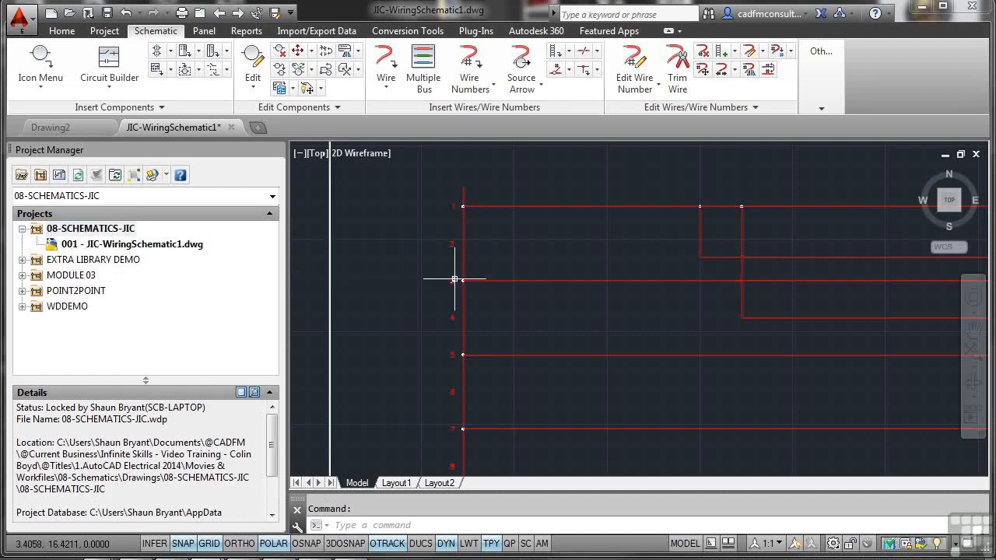
mouse_move(421, 263)
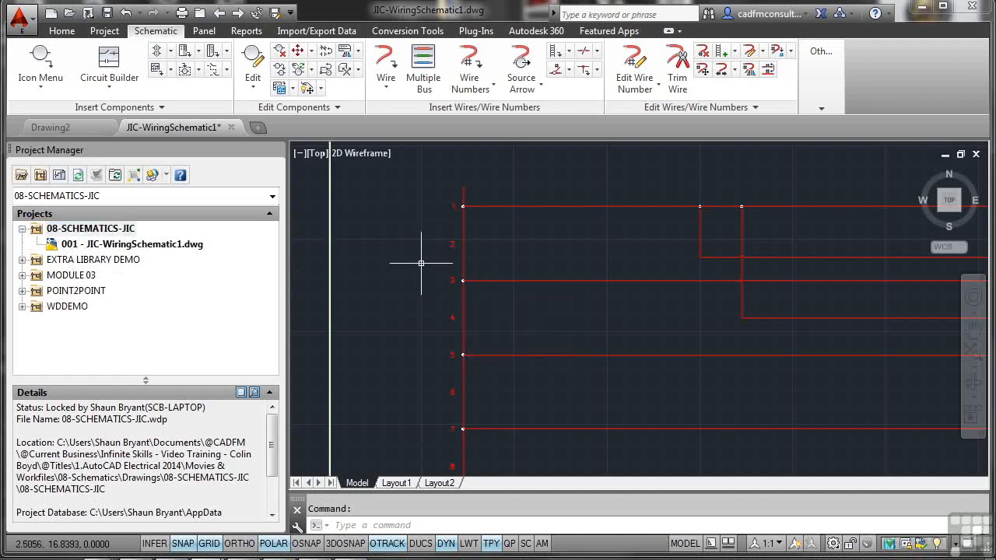
mouse_move(523, 246)
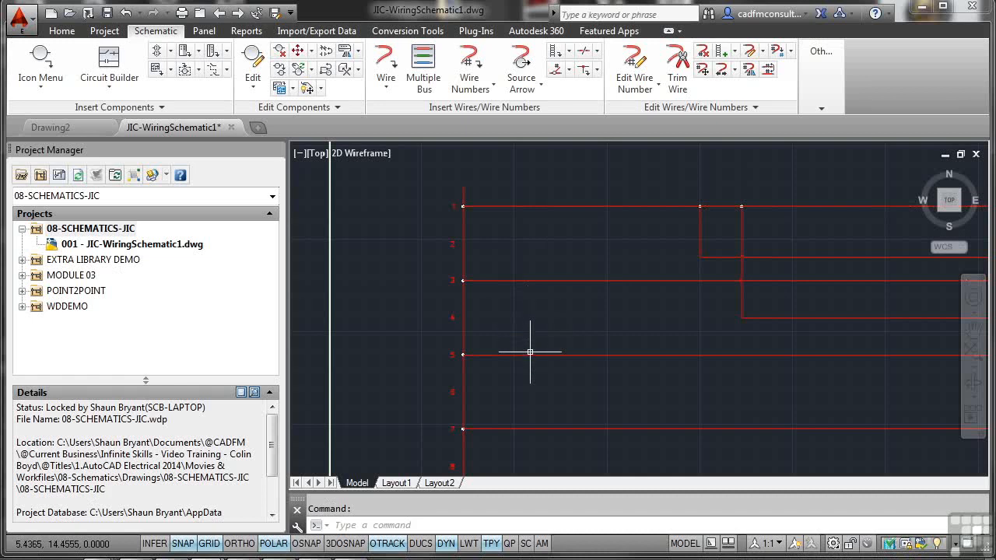
mouse_move(481, 235)
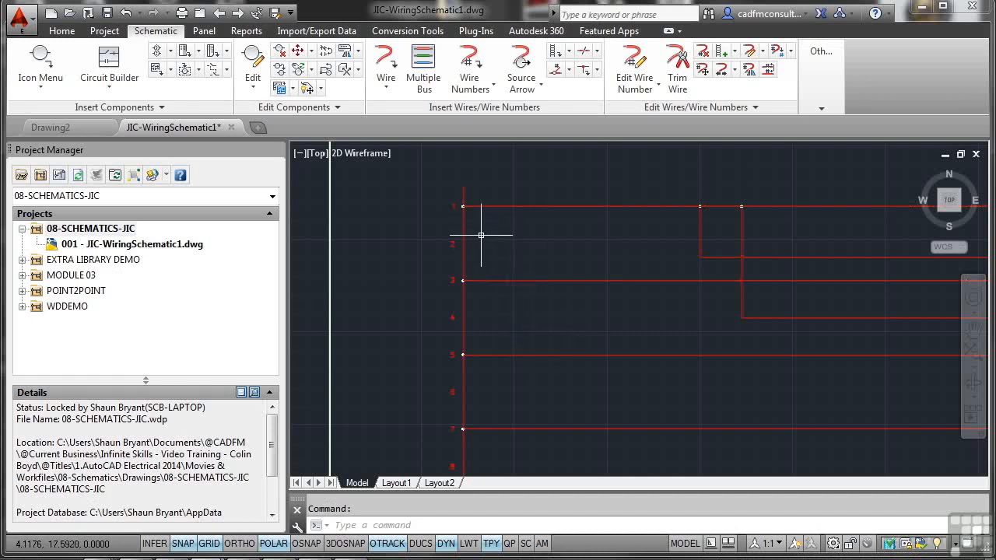
mouse_move(537, 326)
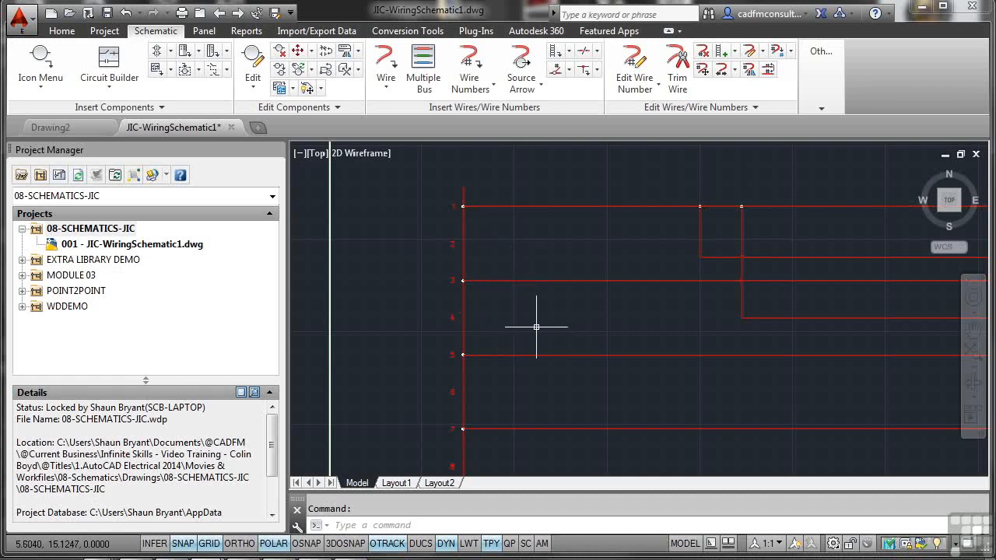
mouse_move(546, 313)
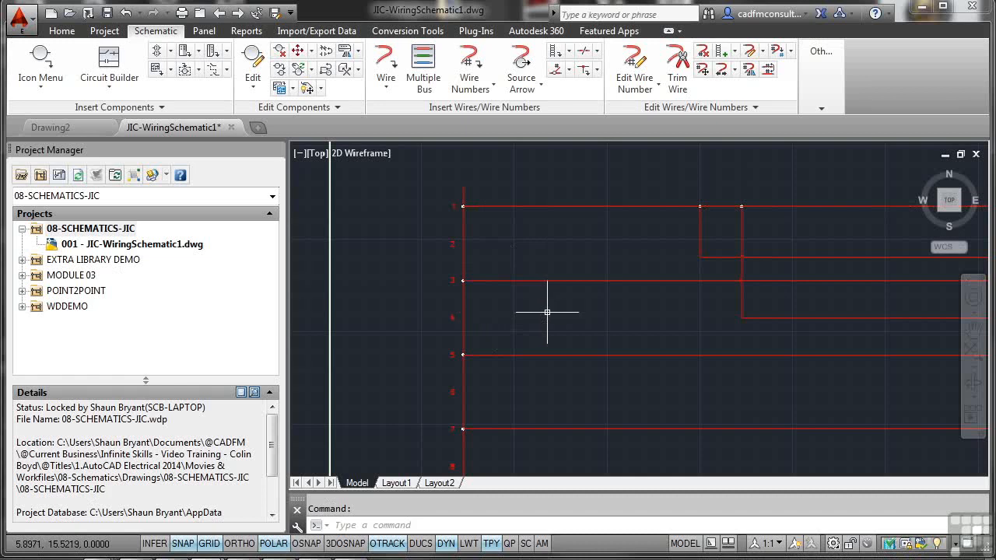
mouse_move(548, 312)
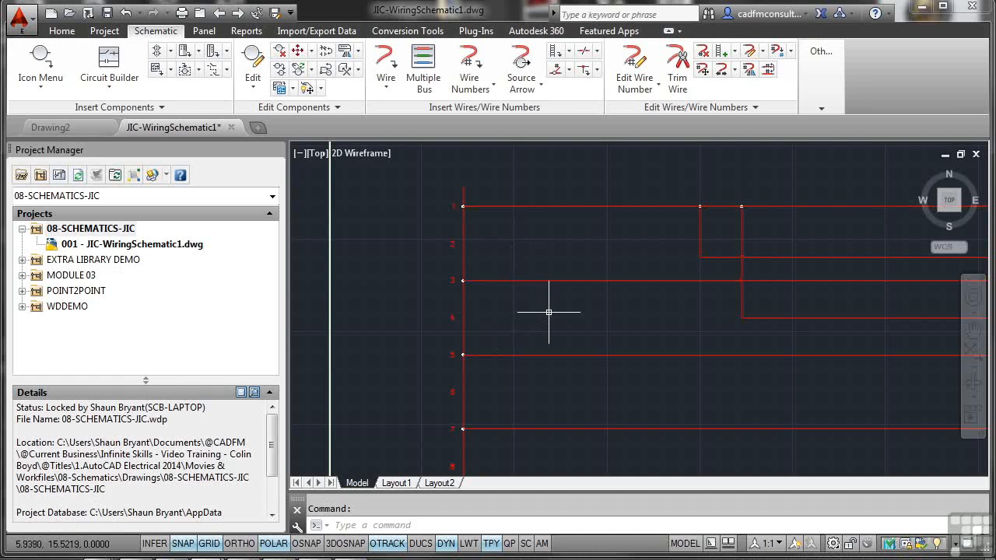
mouse_move(204, 86)
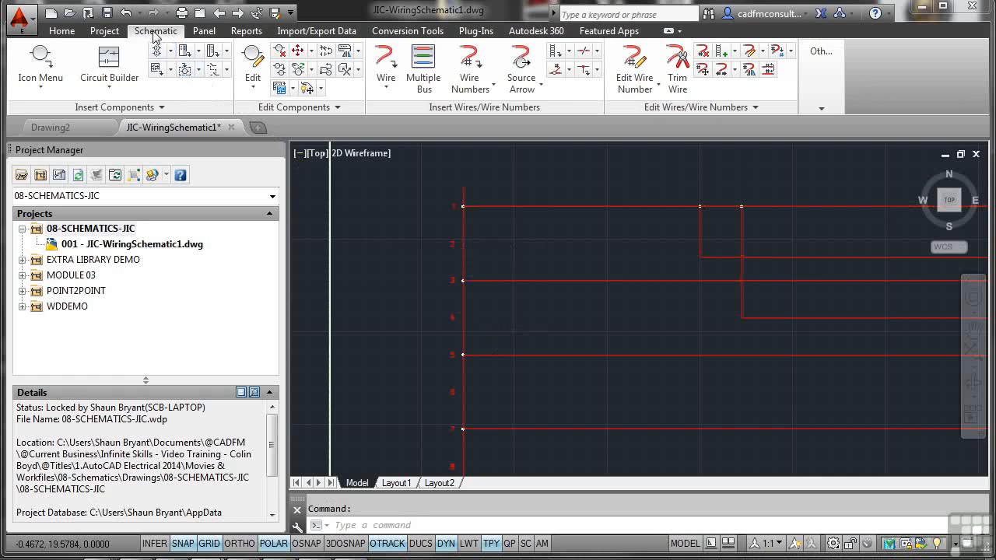
mouse_move(156, 50)
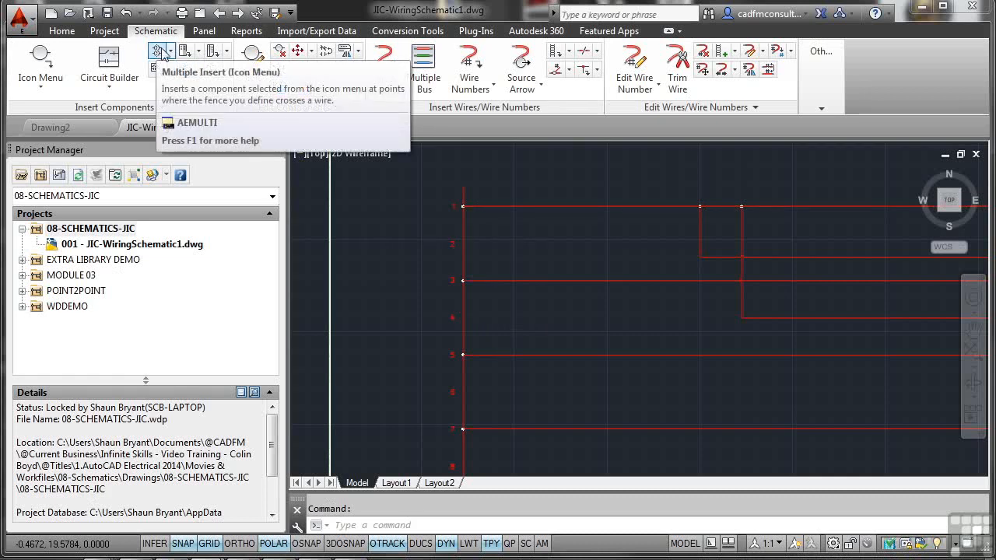
mouse_move(157, 52)
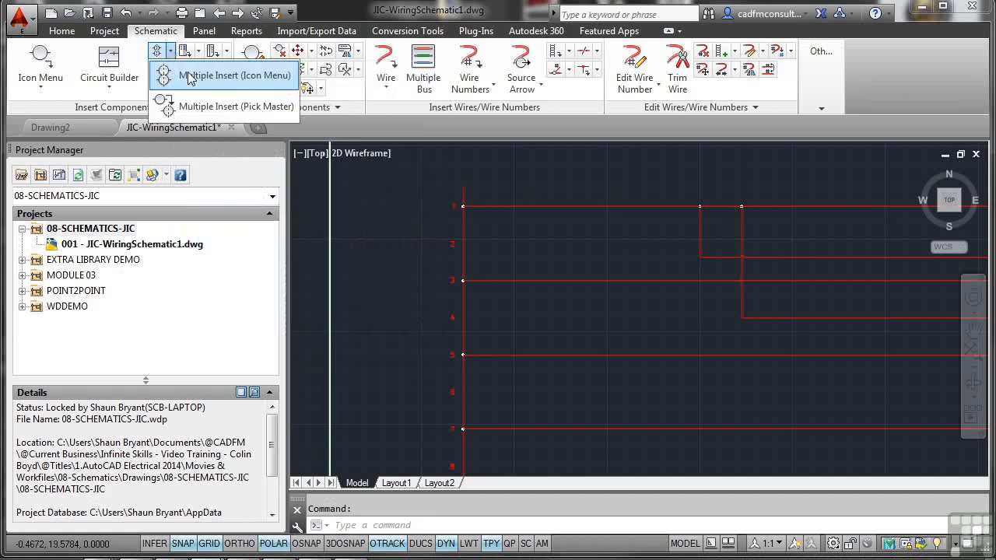
Start Multiple Insert from the JIC icon menu and choose Terminals/Connectors.
left_click(236, 75)
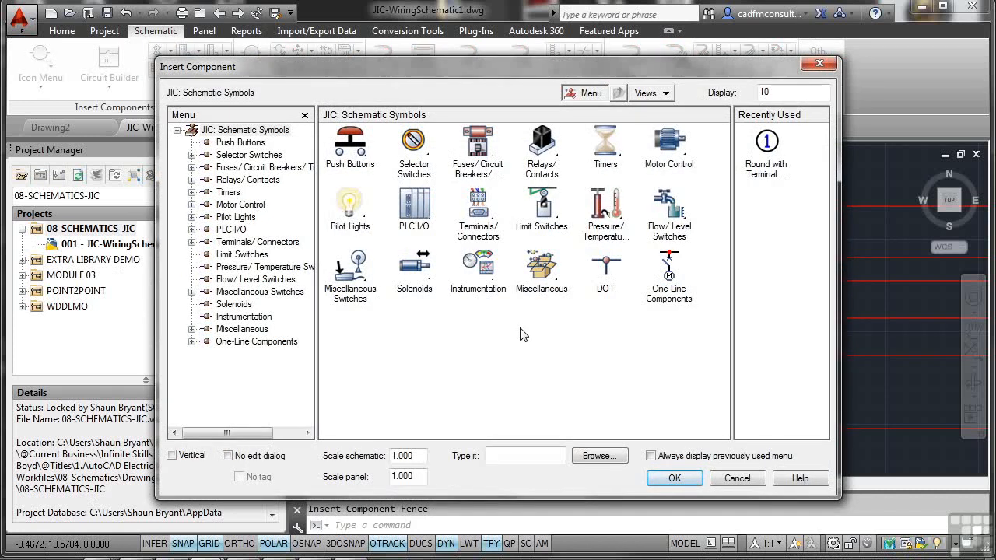
mouse_move(480, 217)
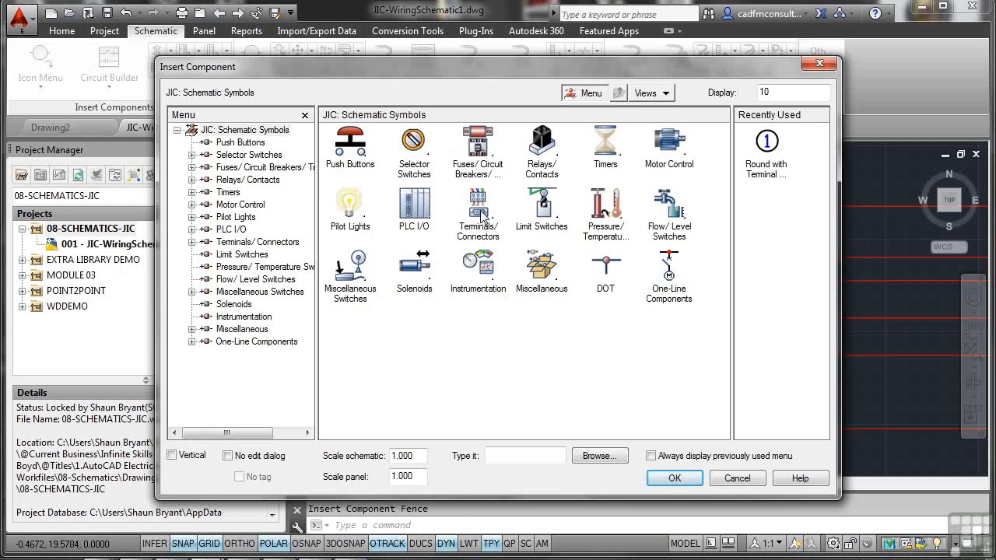
left_click(257, 242)
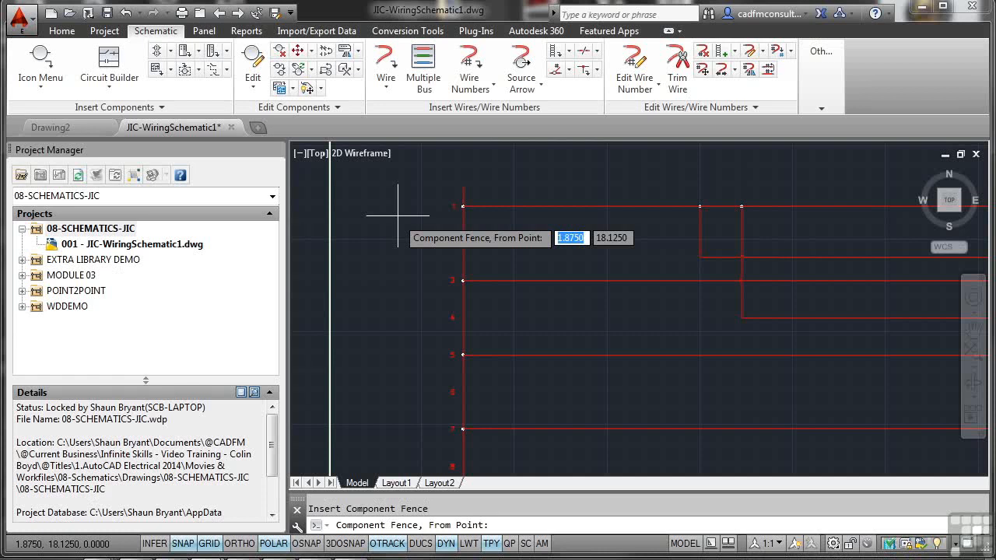
mouse_move(448, 229)
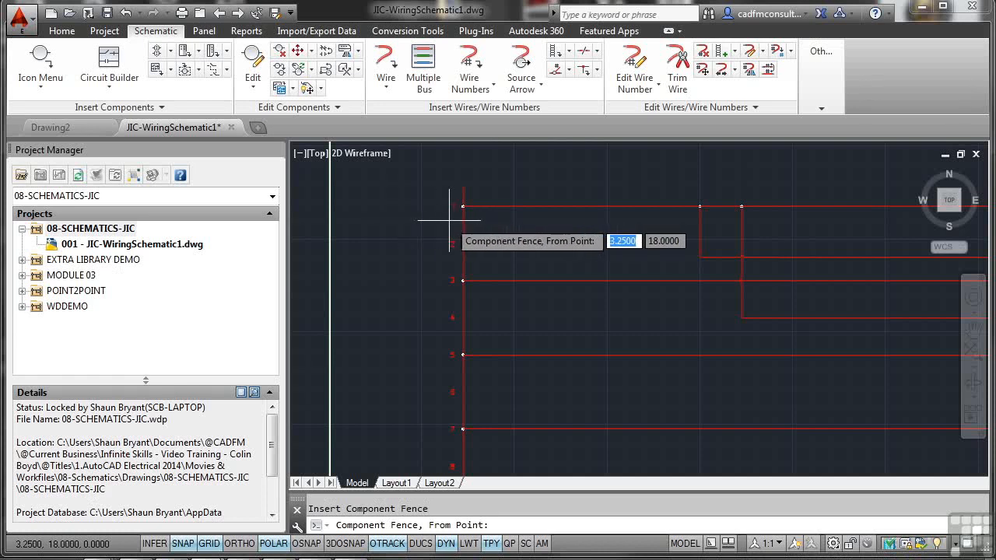
mouse_move(570, 167)
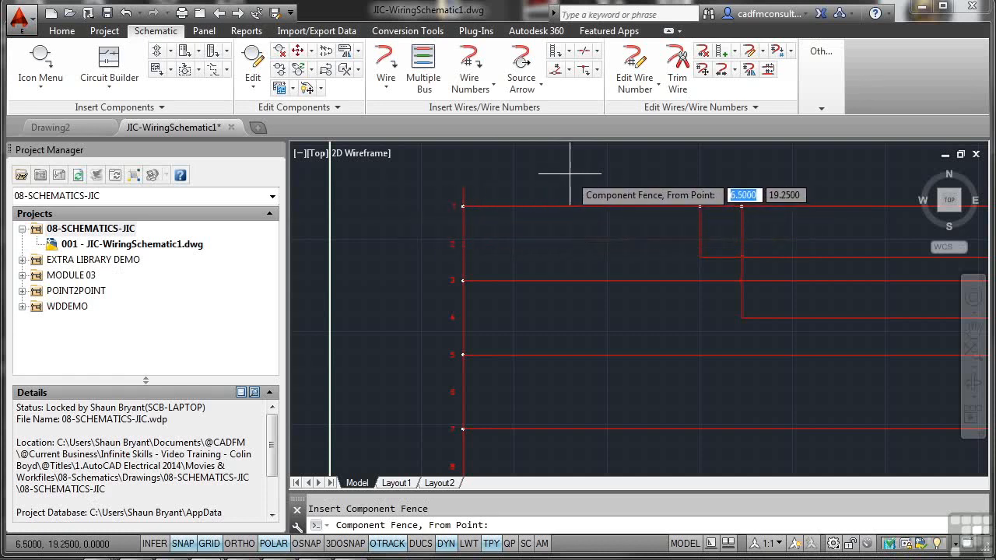
mouse_move(398, 341)
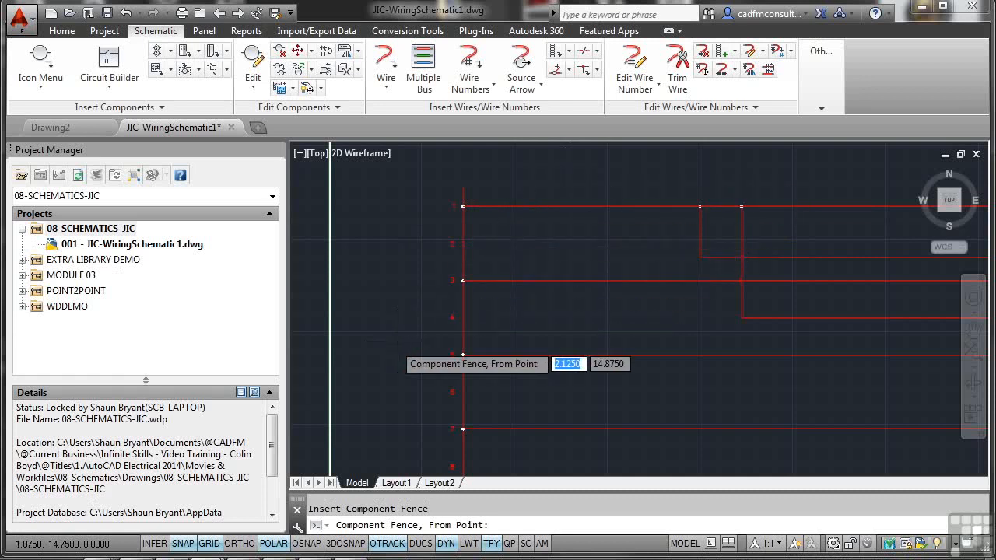
Pick the fence starting point above the first rung.
left_click(182, 543)
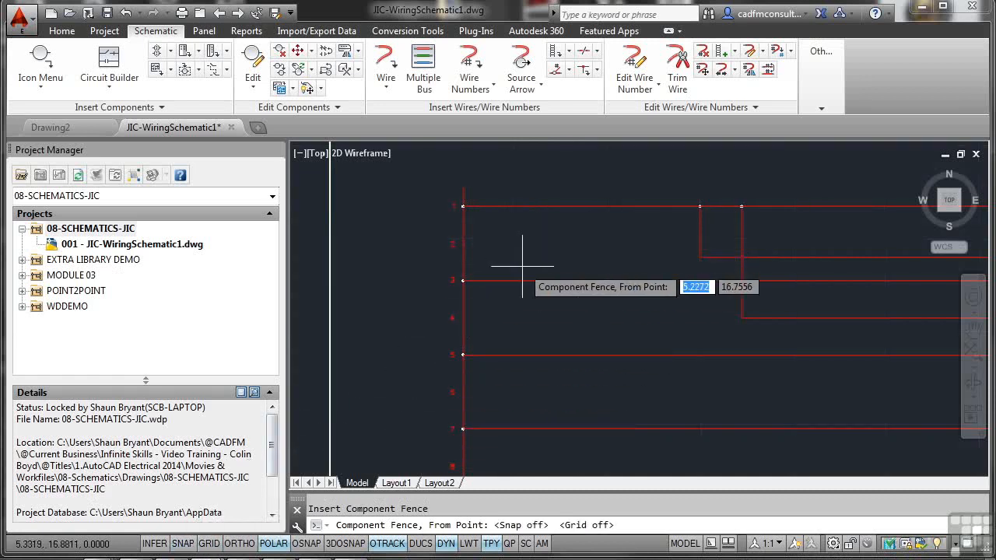
mouse_move(579, 167)
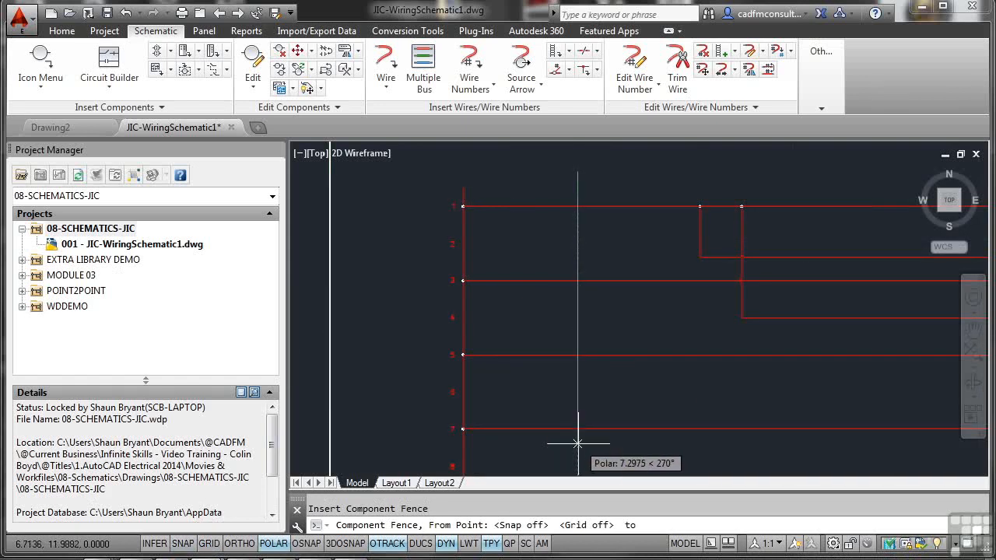
mouse_move(579, 444)
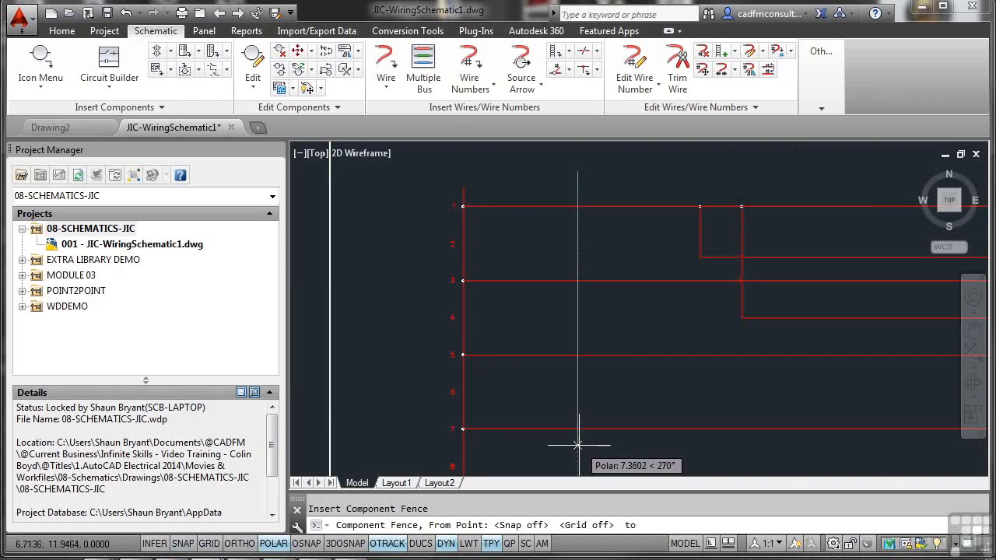
mouse_move(579, 447)
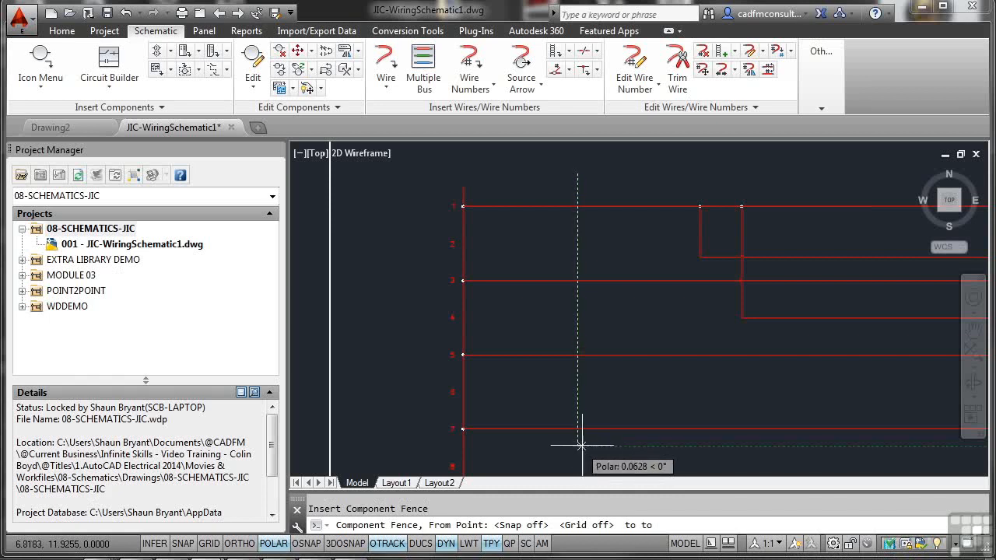
mouse_move(659, 389)
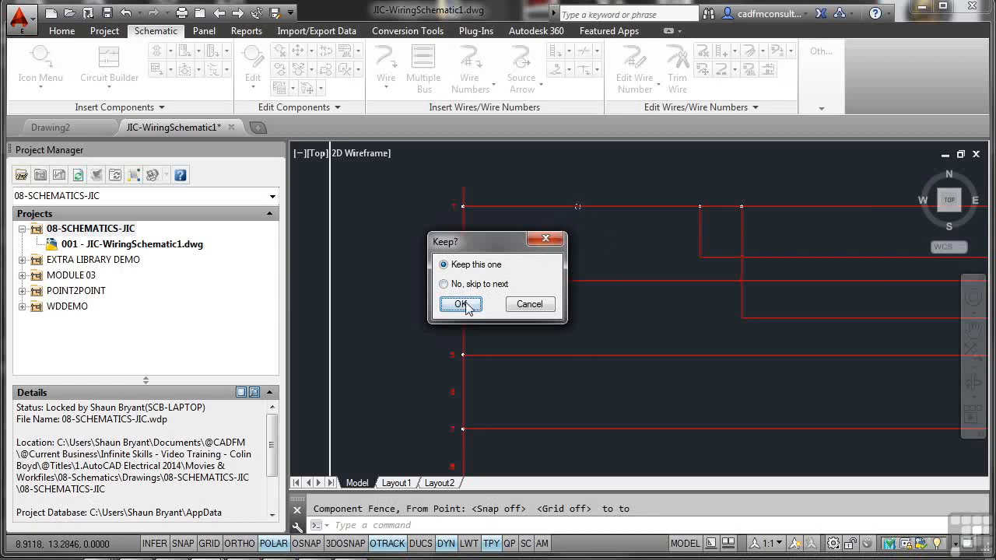
Keep the line 1 terminal and number it 1 on tag strip 001.
left_click(460, 303)
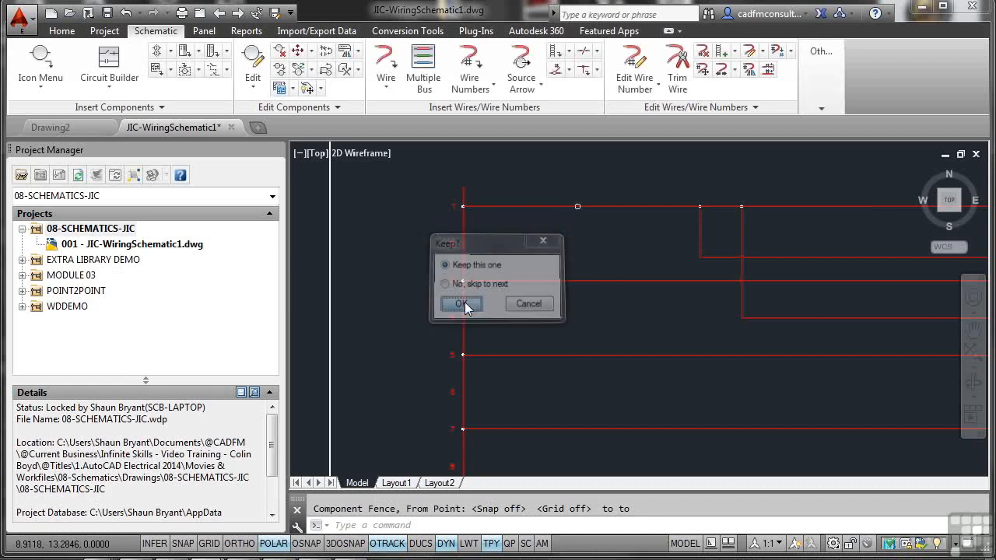
left_click(462, 304)
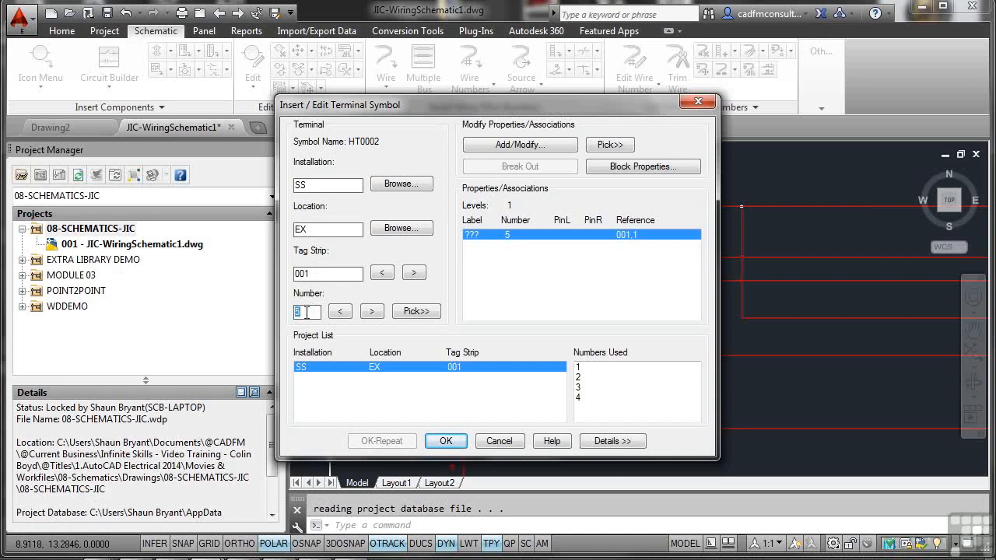
type("1")
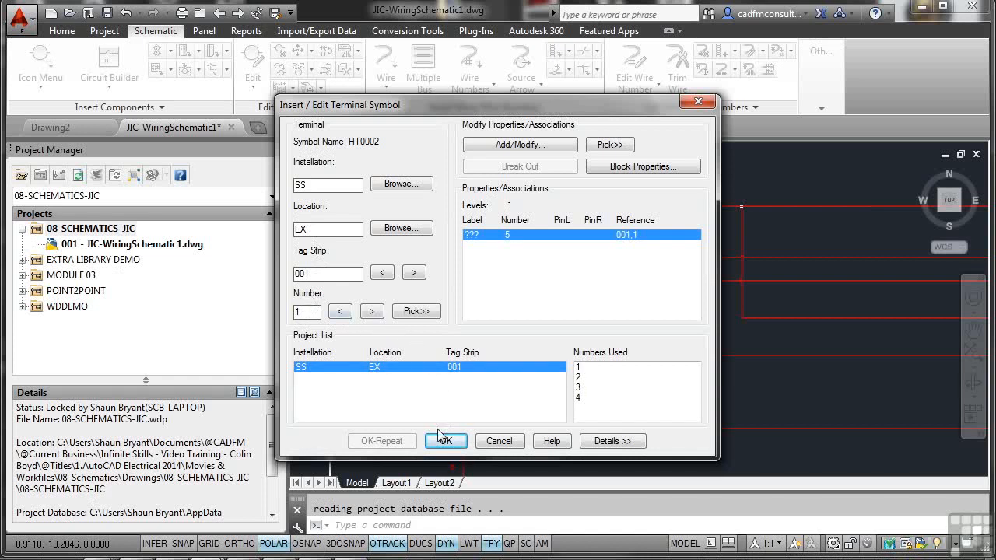
left_click(446, 441)
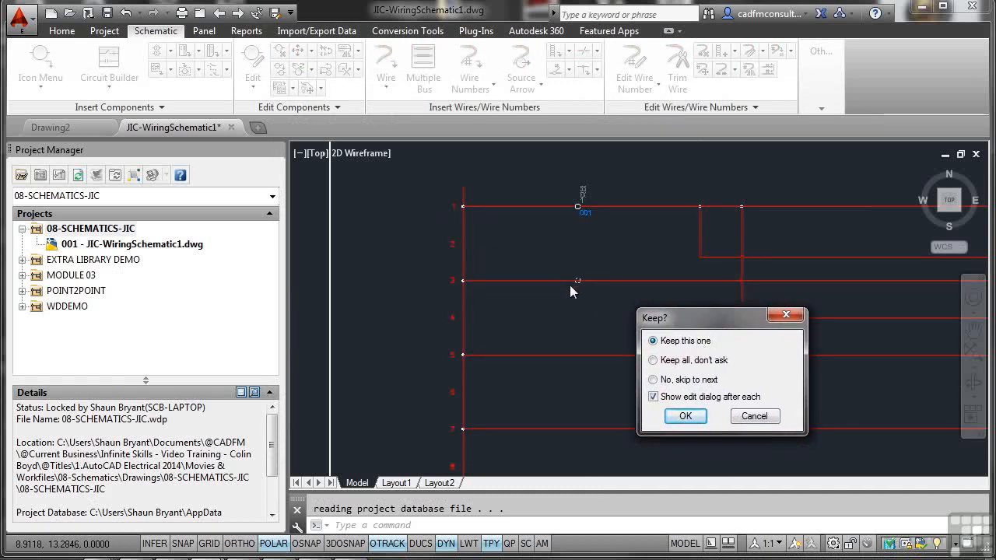
mouse_move(622, 267)
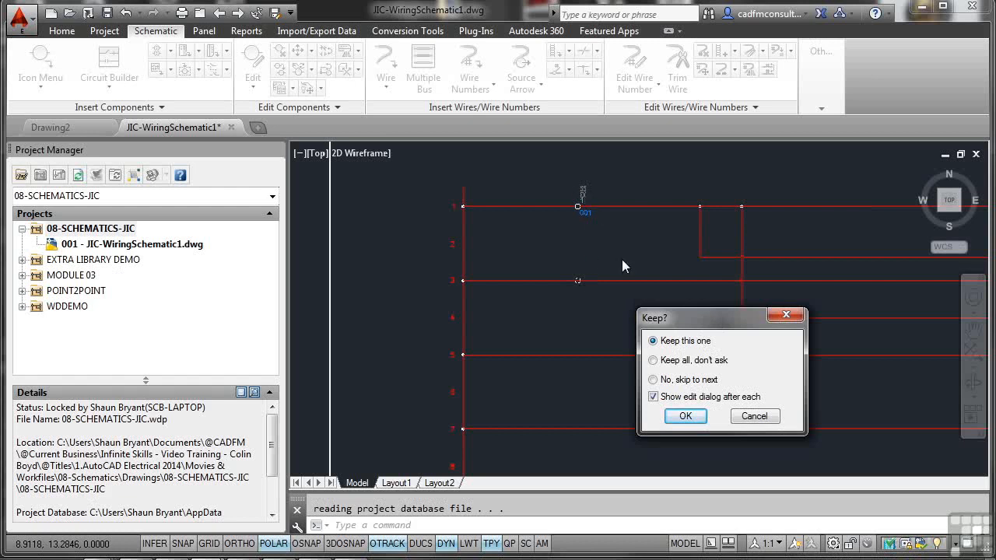
mouse_move(708, 366)
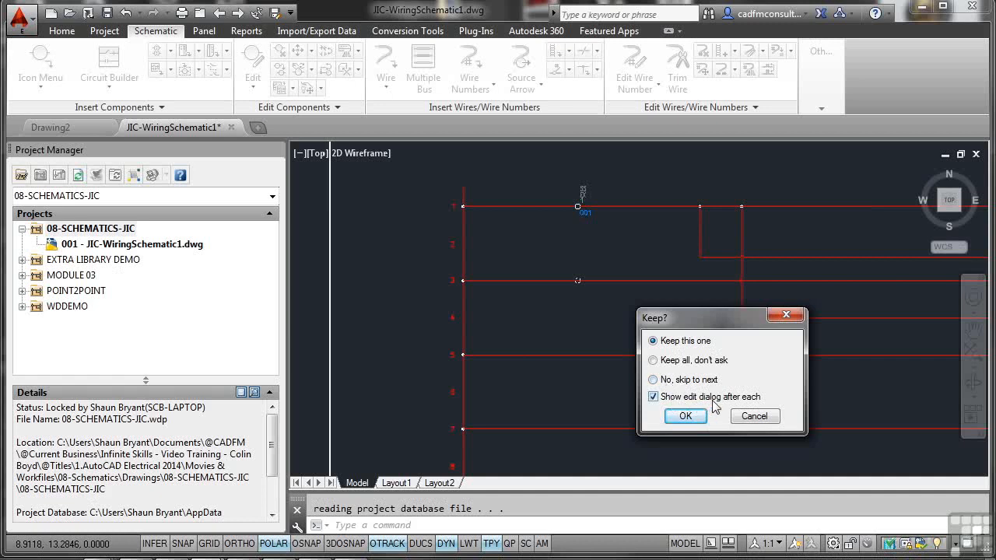
mouse_move(708, 389)
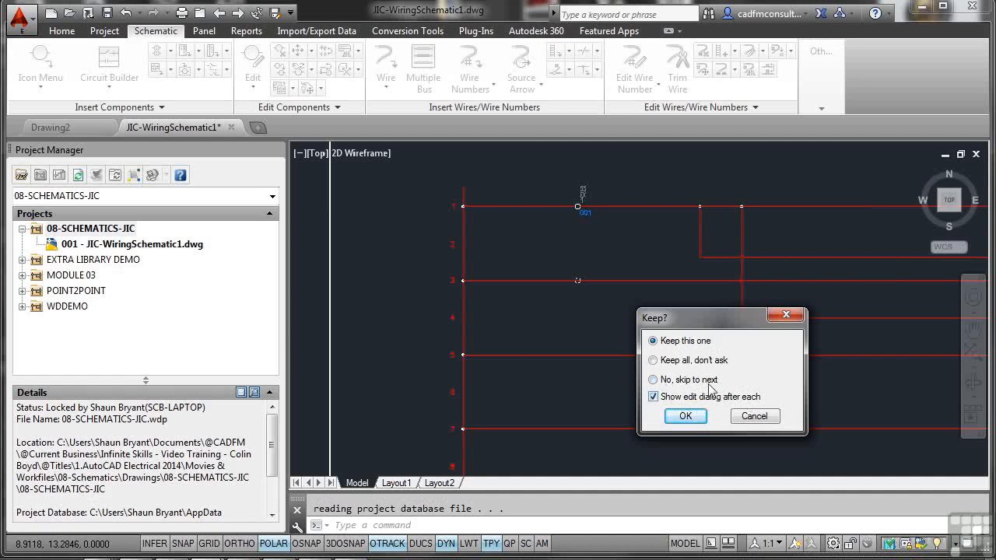
Keep all remaining terminals without prompting and confirm number 2 for line 3's terminal.
left_click(653, 361)
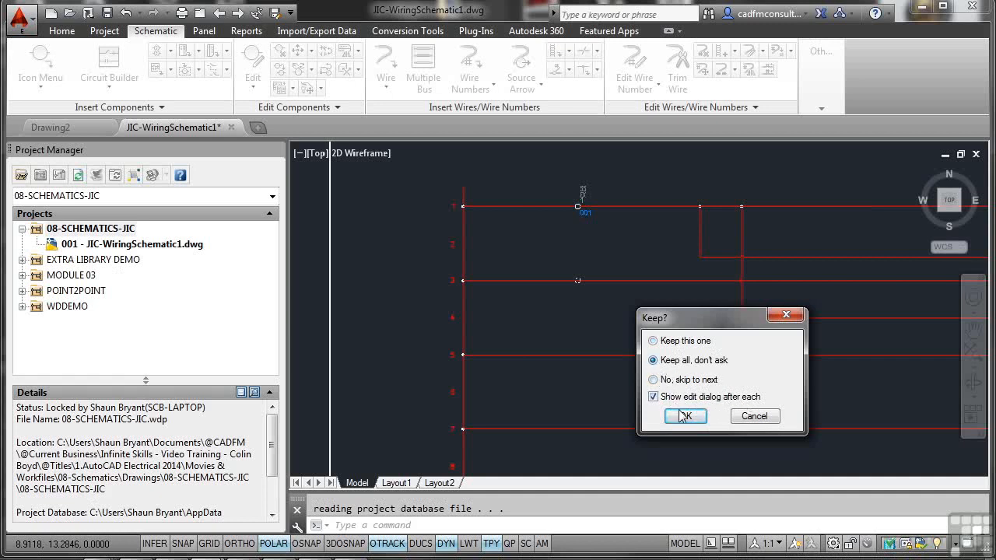
left_click(684, 415)
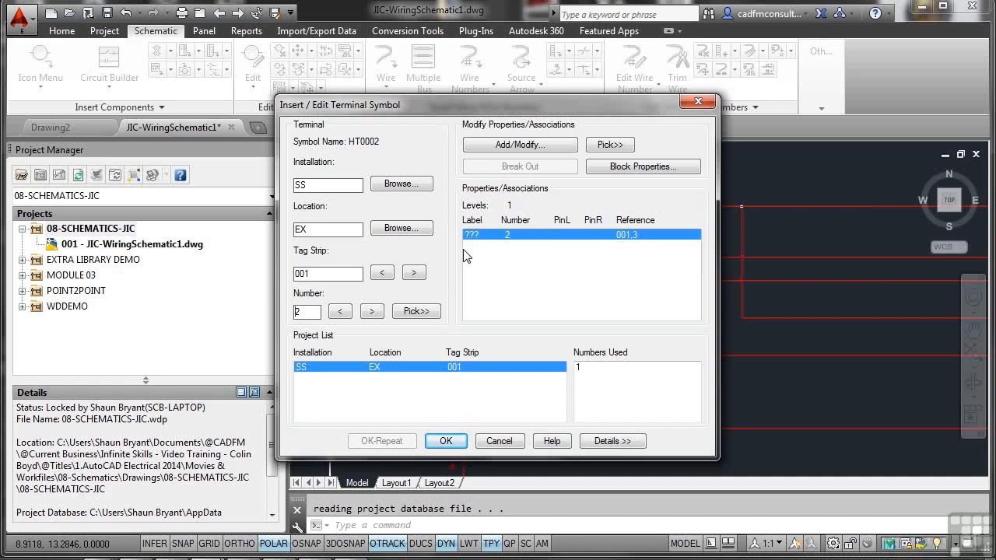
left_click(446, 441)
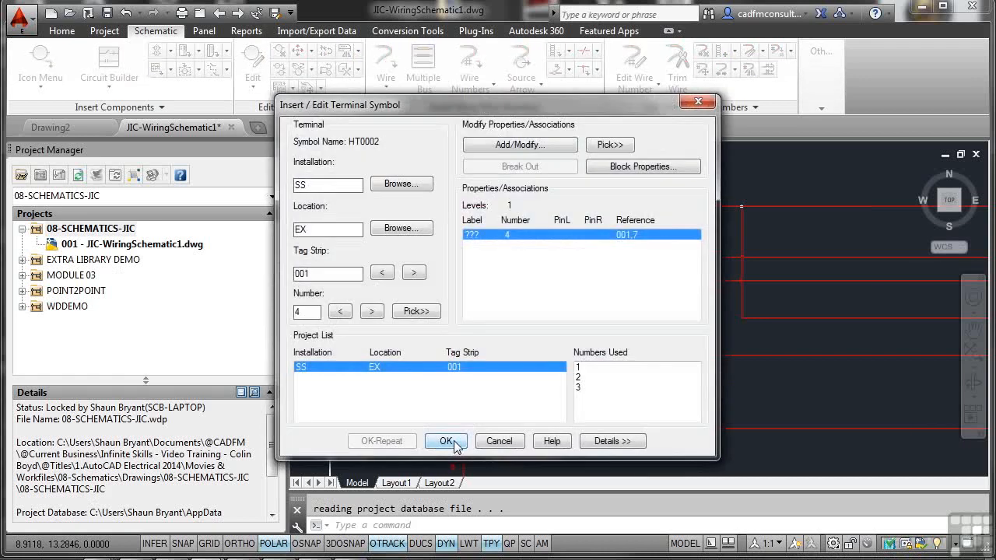
Confirm number 4 for the last terminal on line 7.
left_click(446, 442)
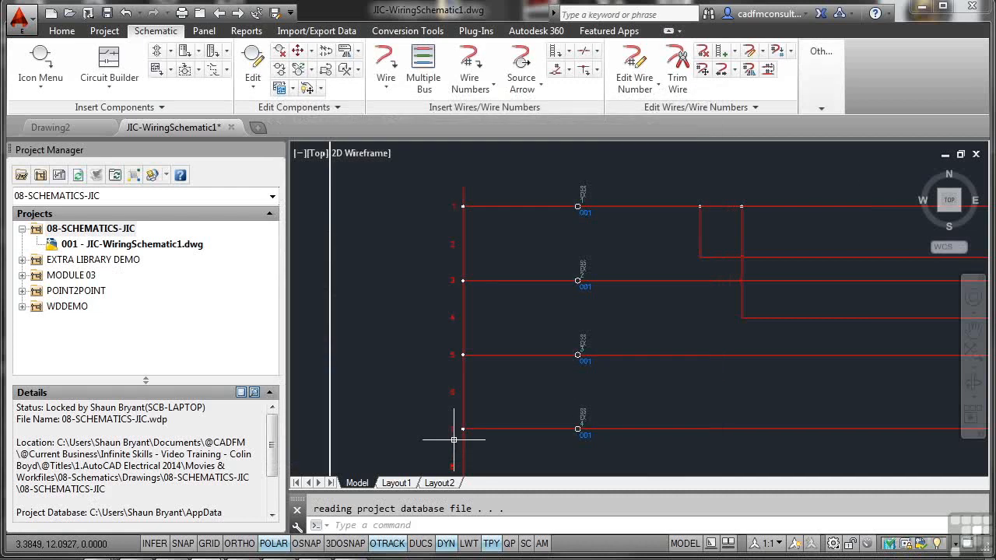
mouse_move(570, 270)
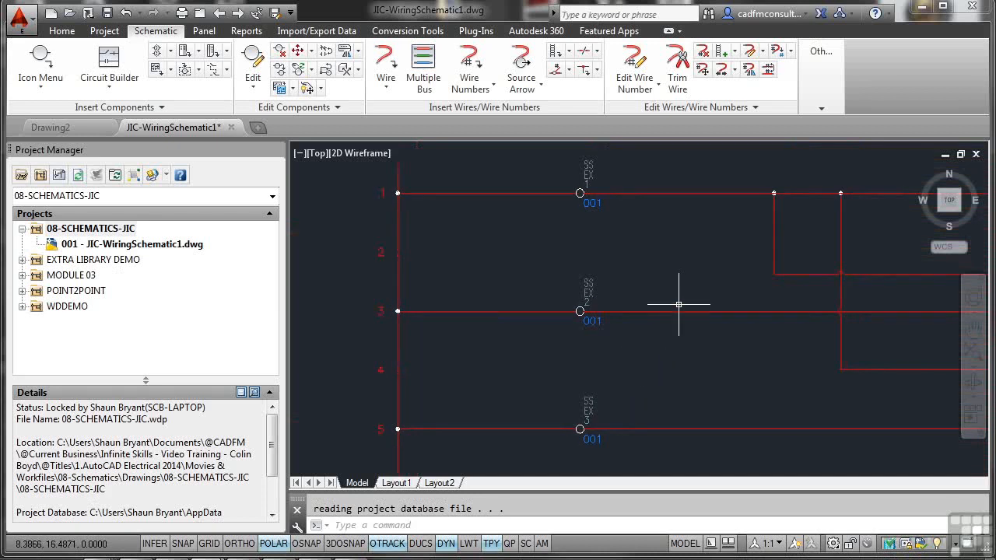
mouse_move(623, 200)
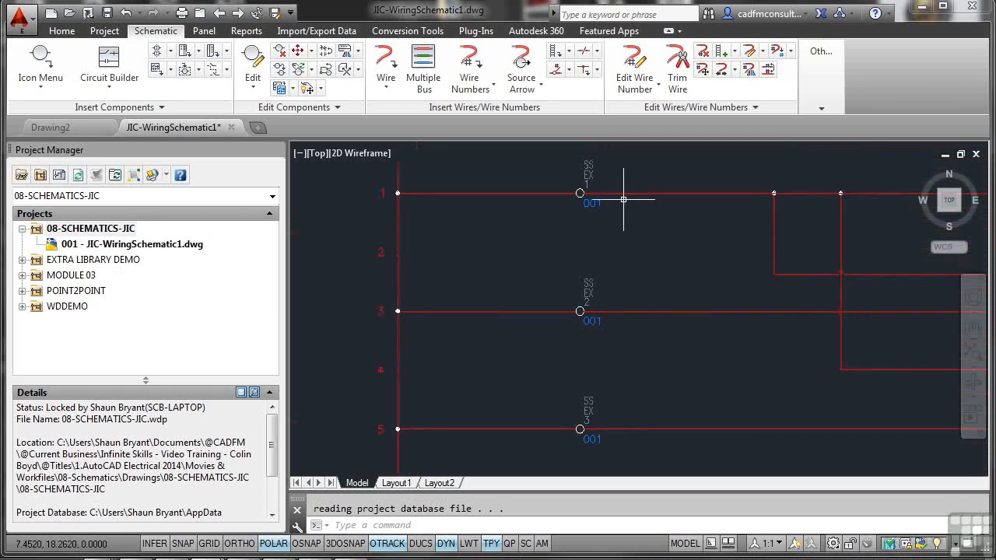
mouse_move(627, 383)
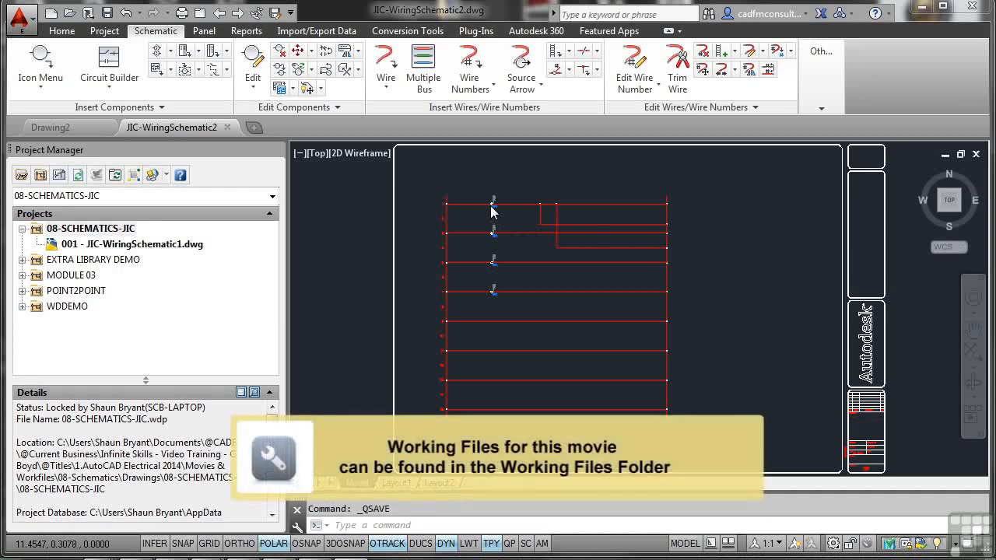
mouse_move(549, 284)
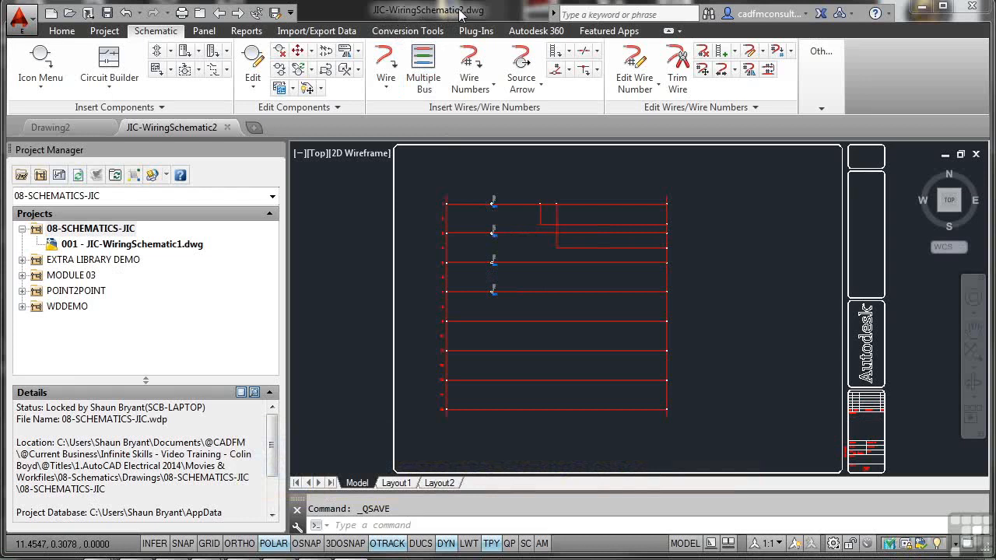
mouse_move(460, 211)
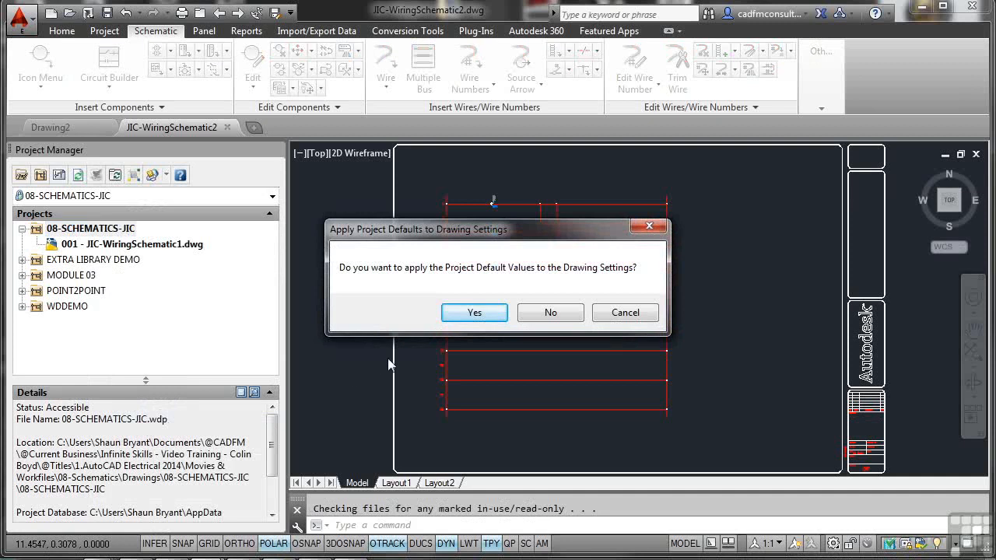
mouse_move(467, 344)
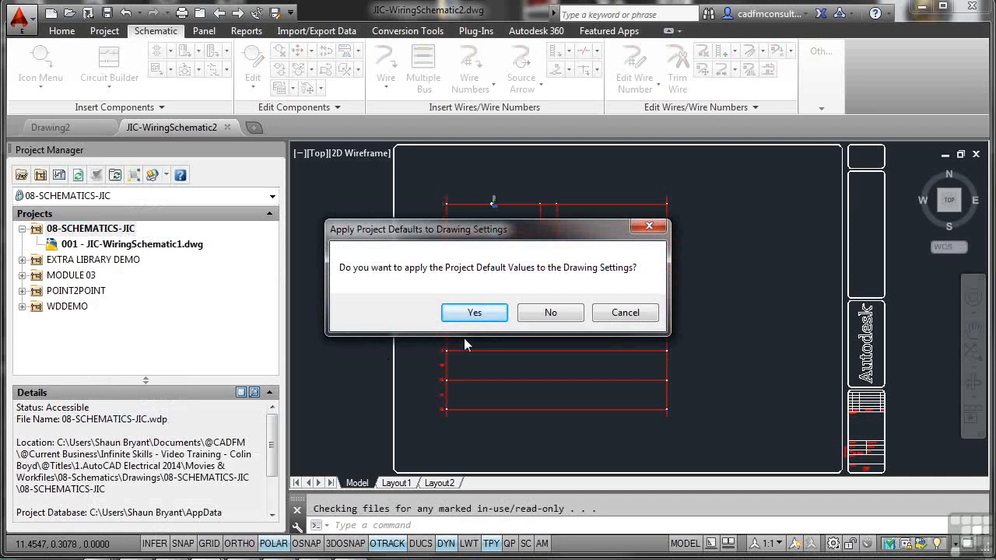
Apply the project default values to JIC-WiringSchematic2.dwg.
left_click(474, 312)
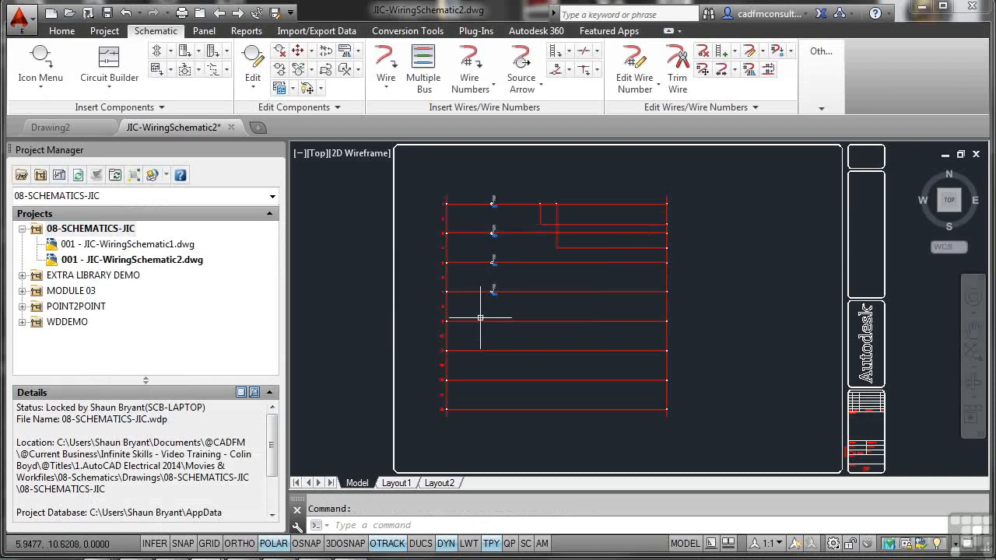
mouse_move(497, 329)
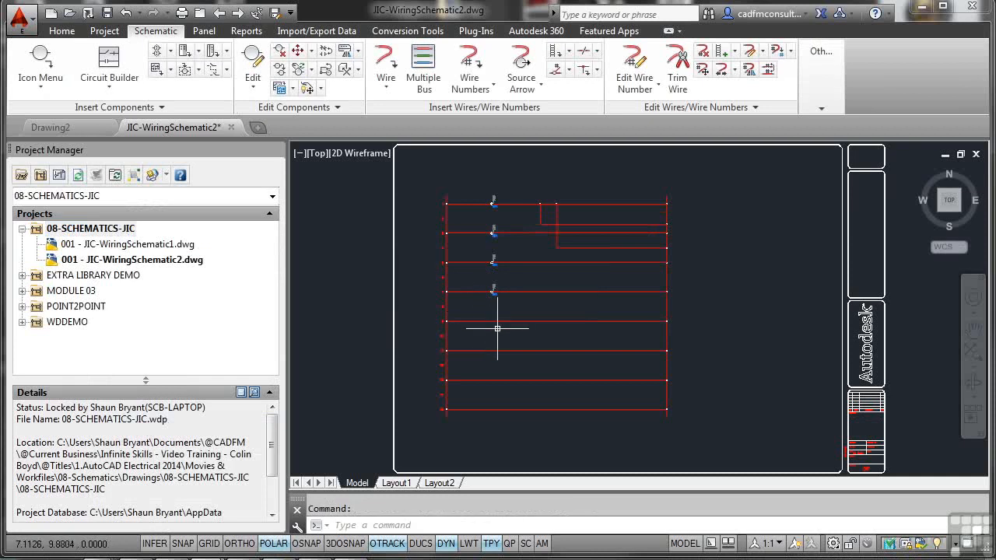
mouse_move(494, 218)
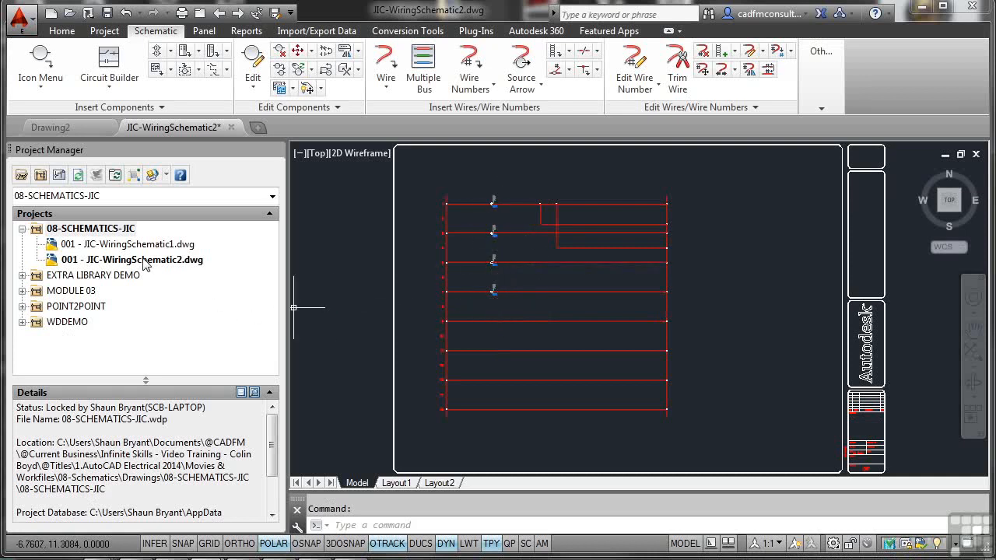
Open JIC-WiringSchematic2's drawing properties and select the Sheet value for replacement with 002.
right_click(130, 259)
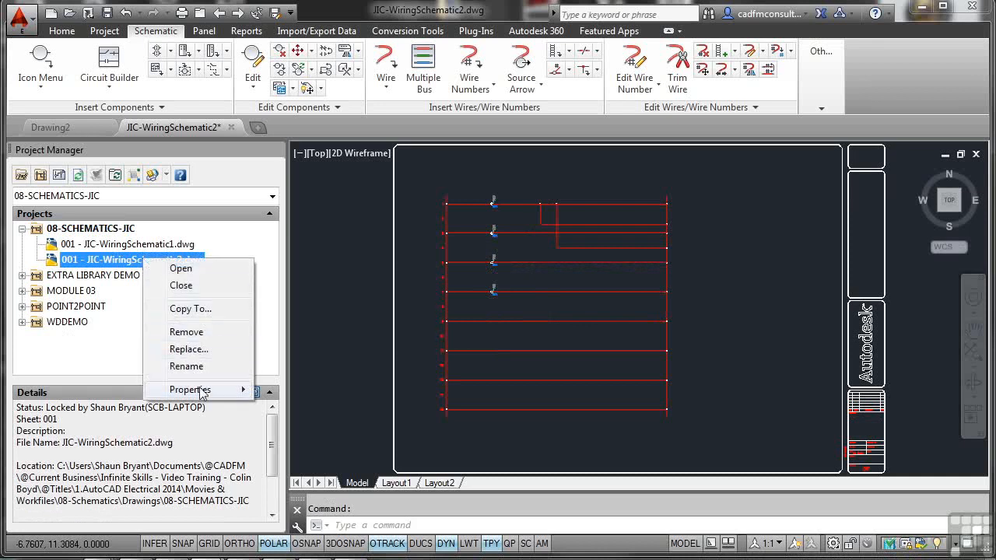
left_click(190, 389)
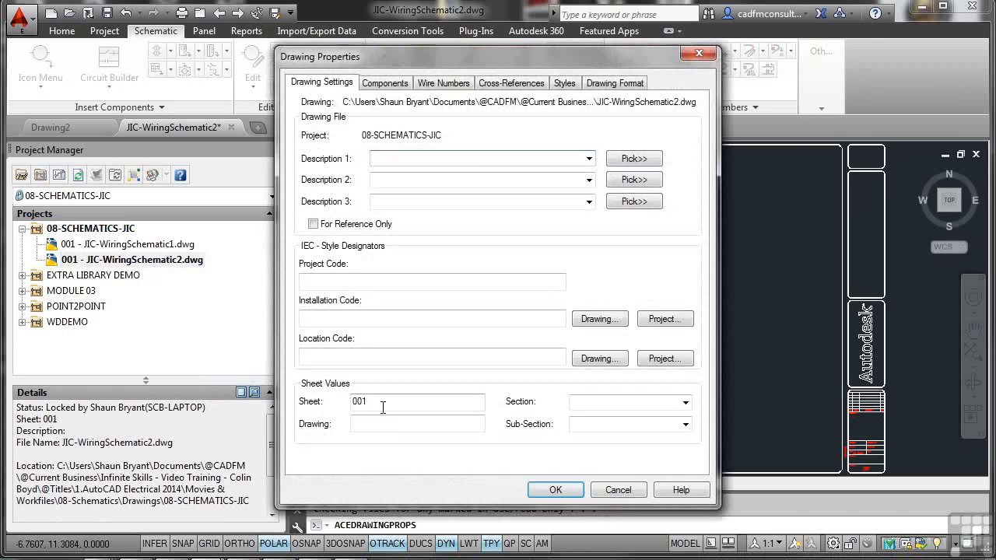
left_click(555, 491)
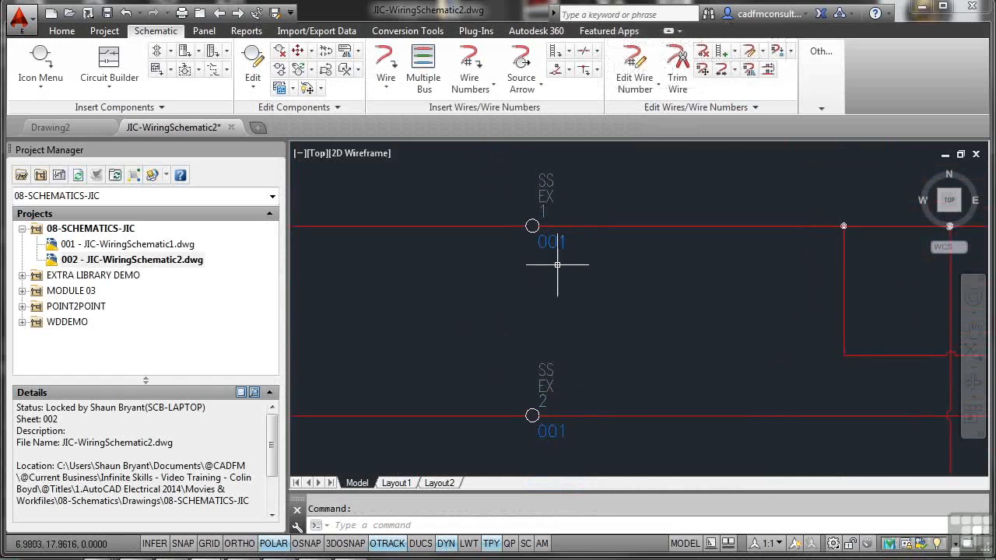
mouse_move(660, 394)
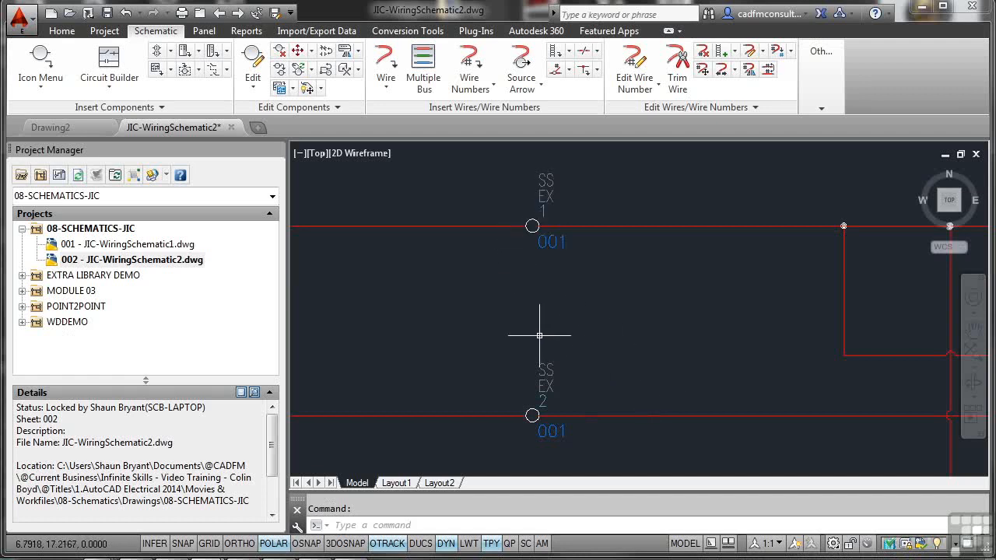
mouse_move(511, 365)
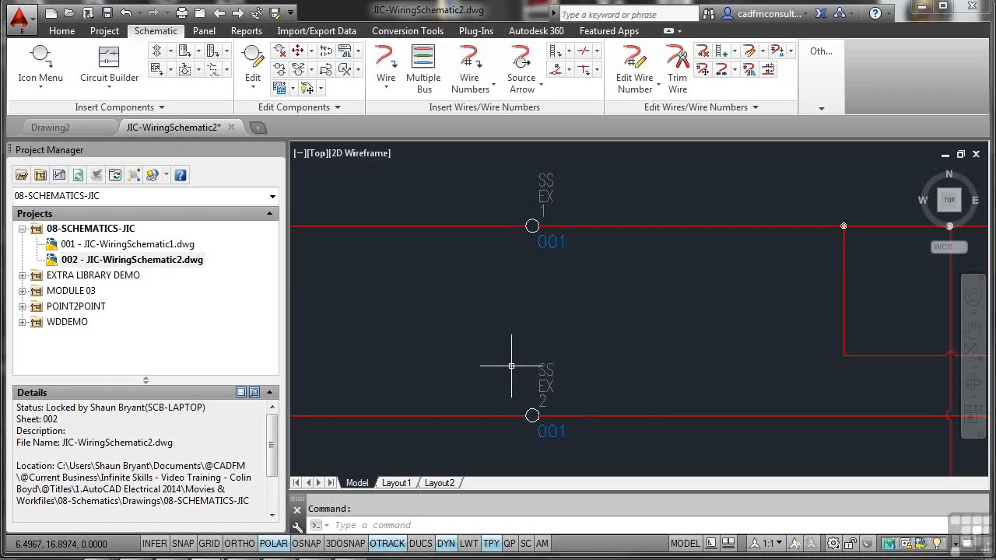
mouse_move(502, 355)
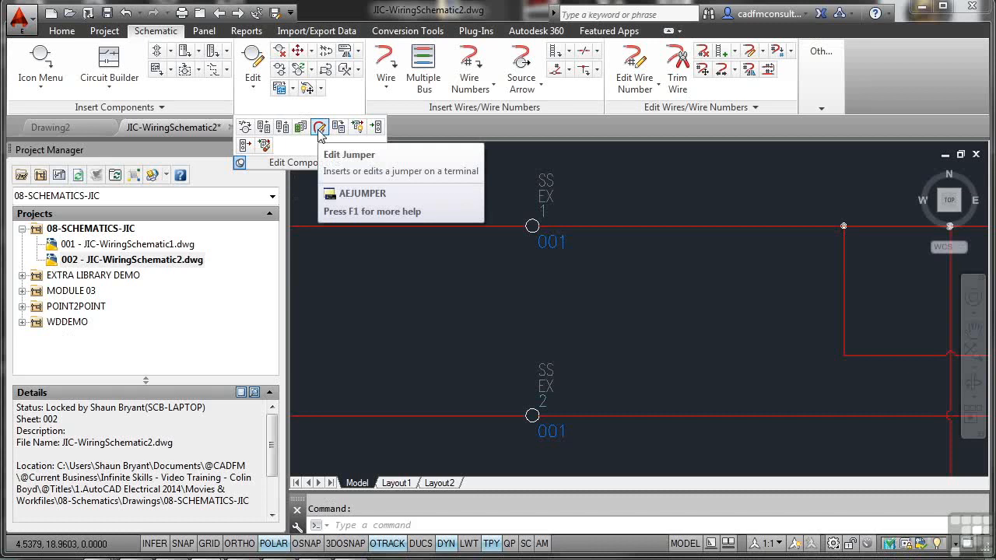
Start Edit Jumper and pick terminals SS EX 1 and SS EX 2 to link.
left_click(319, 126)
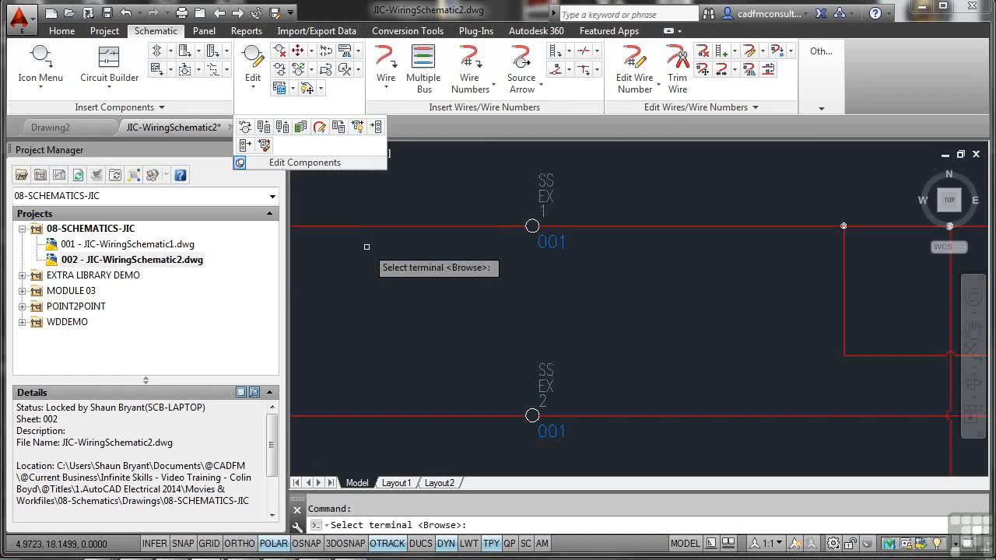
mouse_move(456, 245)
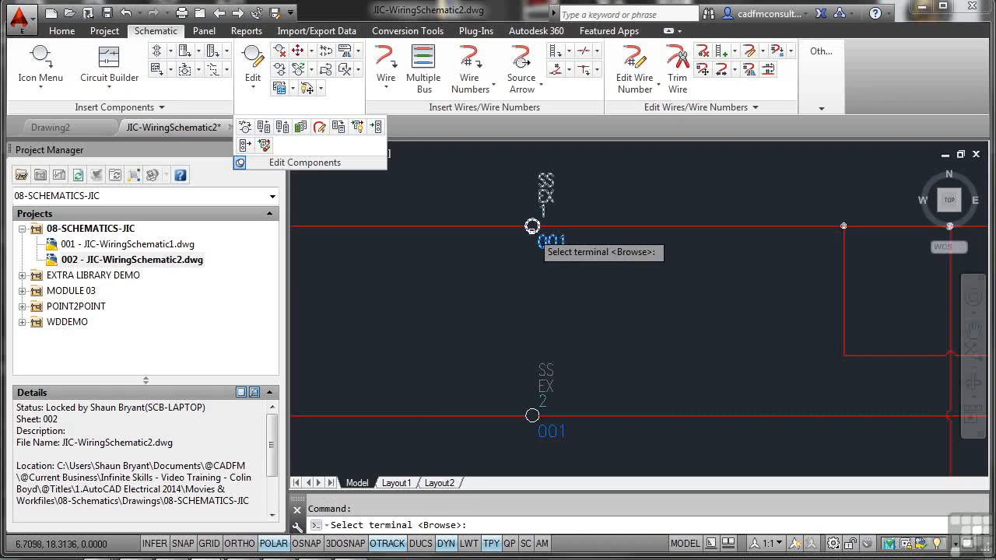
left_click(532, 226)
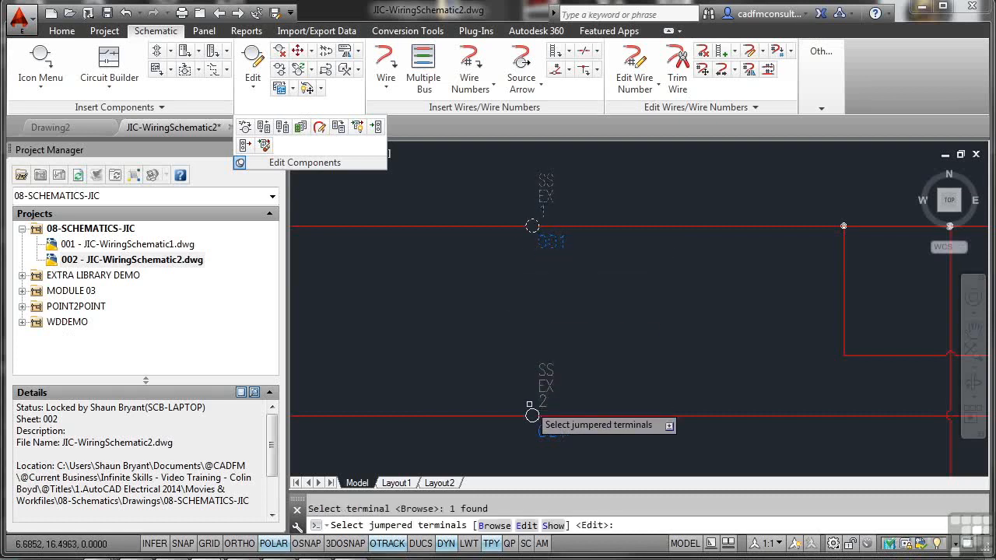
left_click(533, 414)
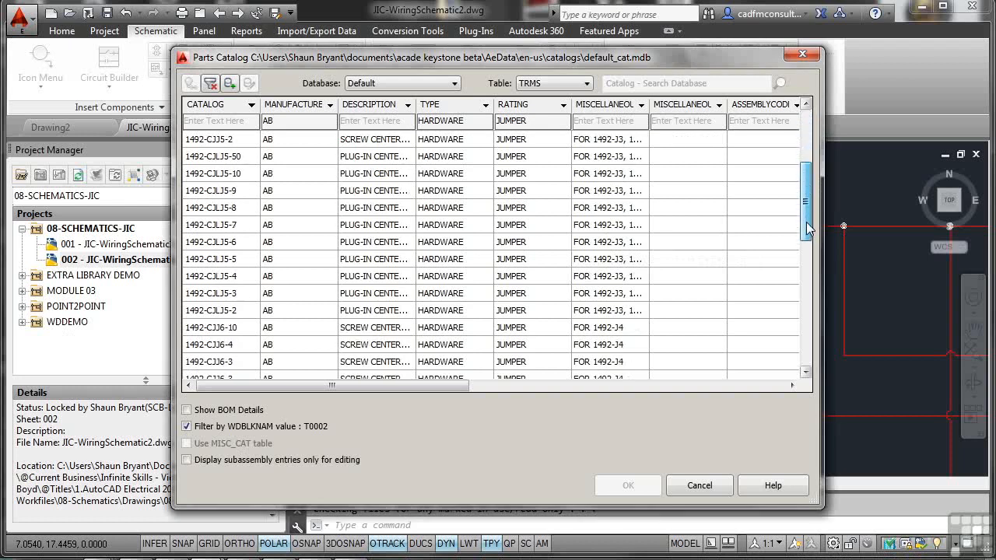
Assign AB jumper catalog number 1492-SJ8-10 from the TRMS parts table.
scroll("down", 3)
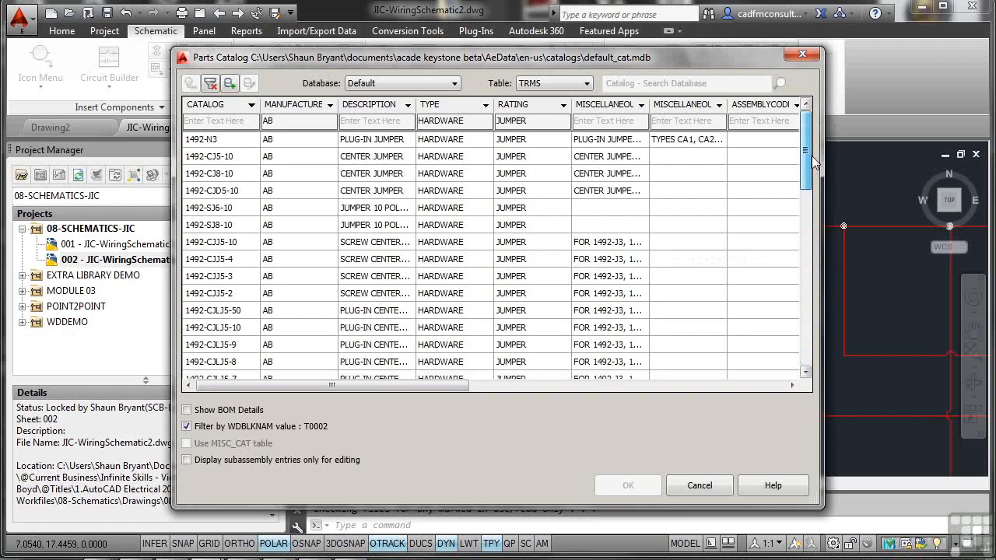
mouse_move(405, 277)
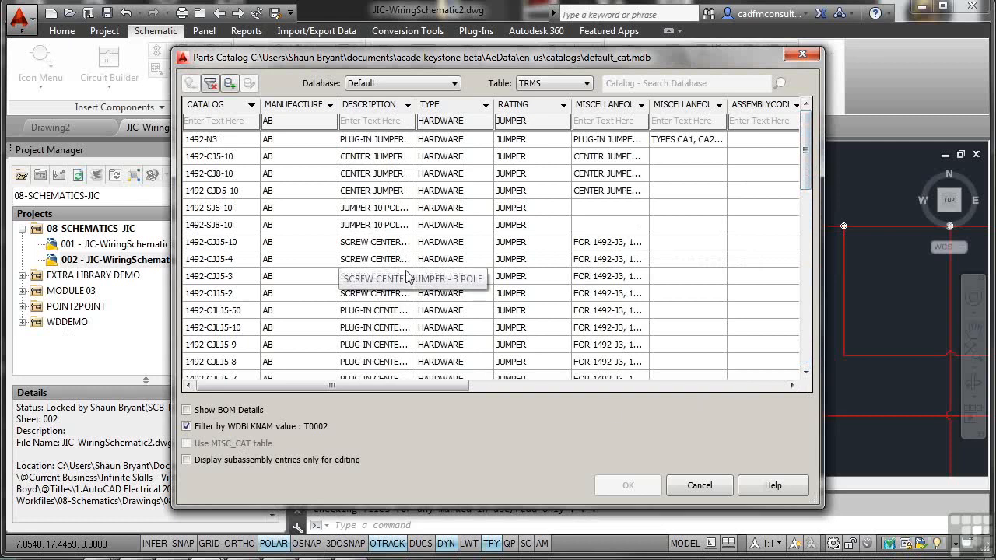
left_click(220, 224)
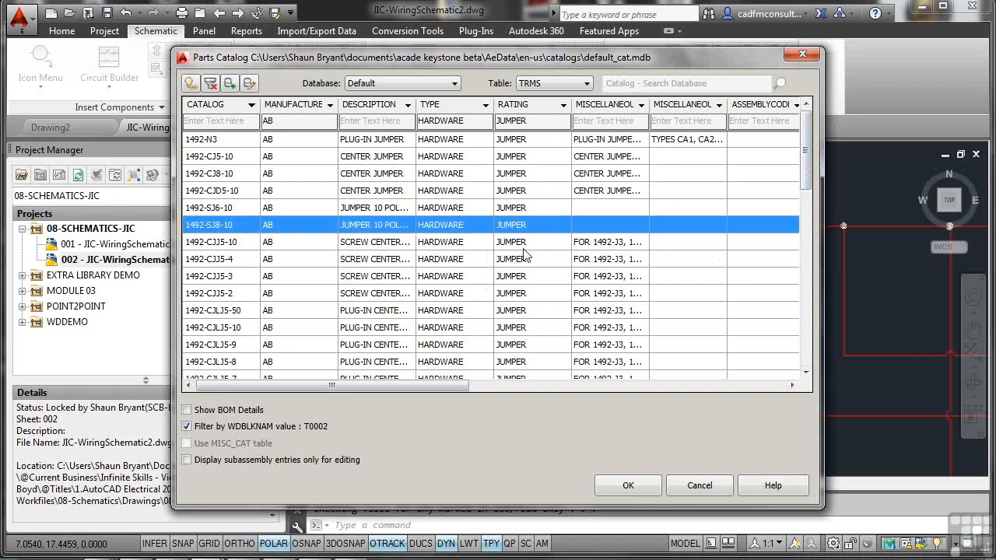
mouse_move(603, 177)
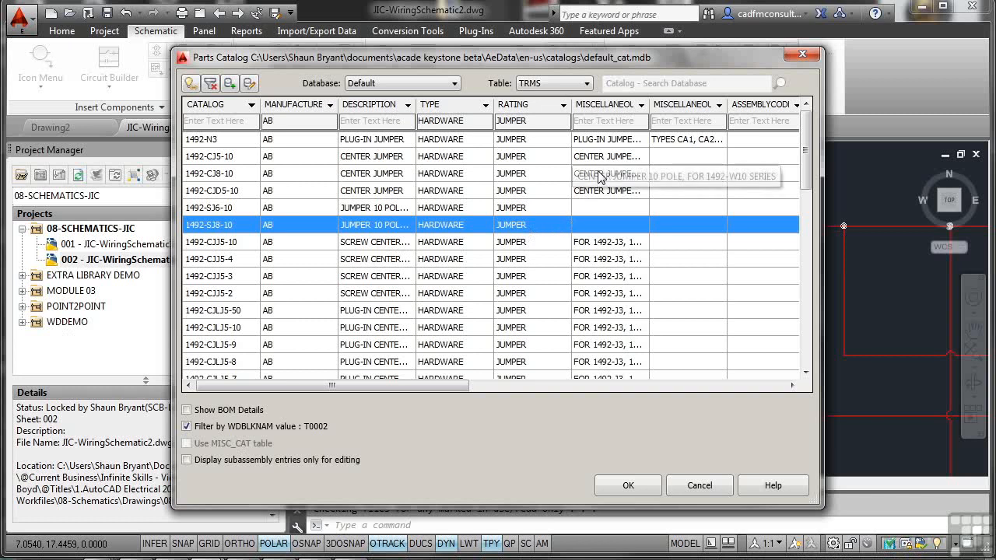
mouse_move(602, 262)
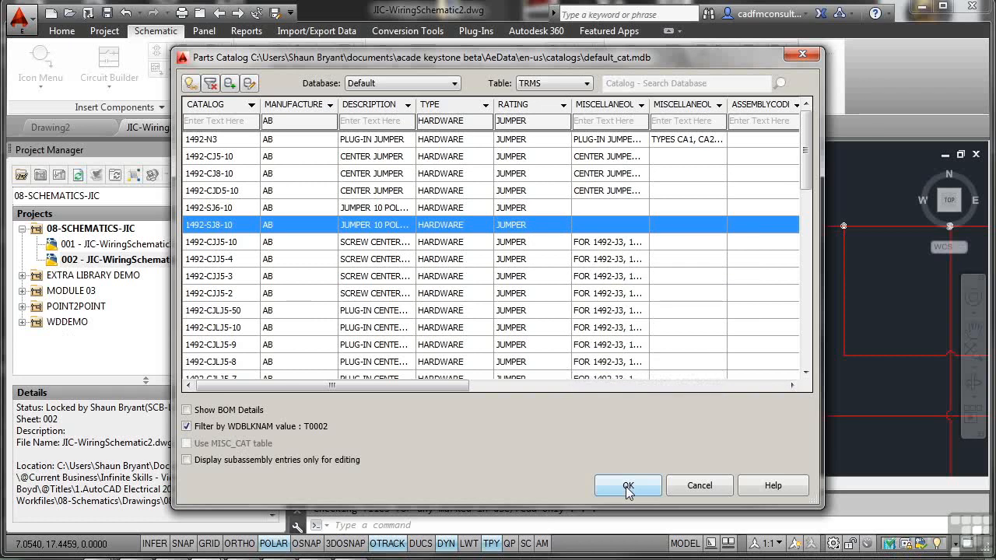
left_click(628, 485)
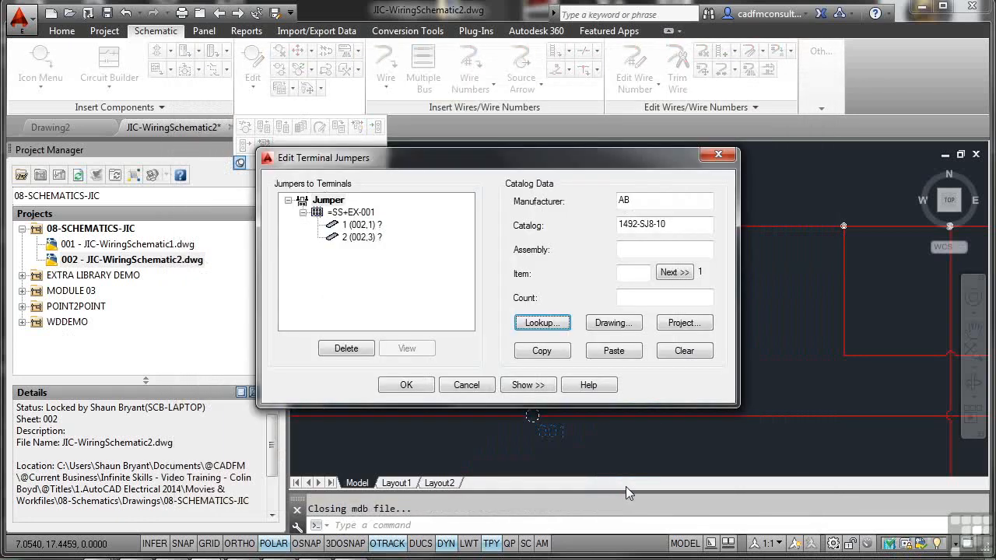
Move the Edit Terminal Jumpers dialog up and expand its preview area.
left_click(664, 200)
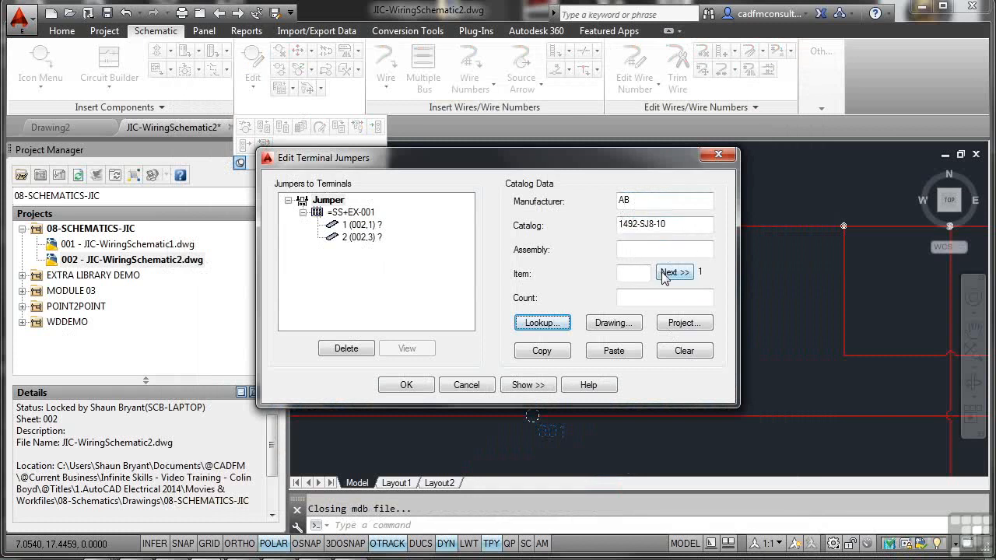
mouse_move(642, 291)
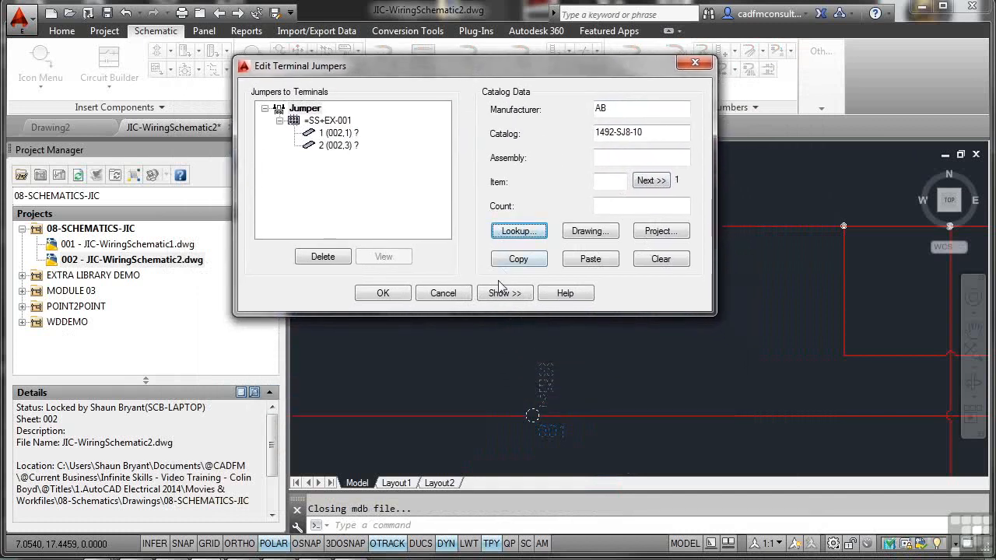
left_click(504, 293)
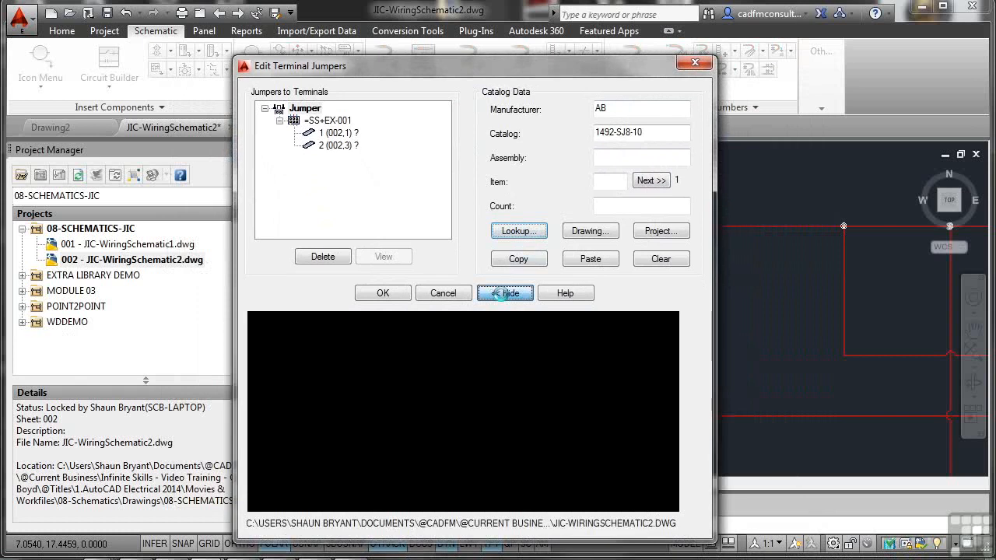
Show the jumpered terminals on lines 1 and 3 in the preview, then hide it.
left_click(504, 293)
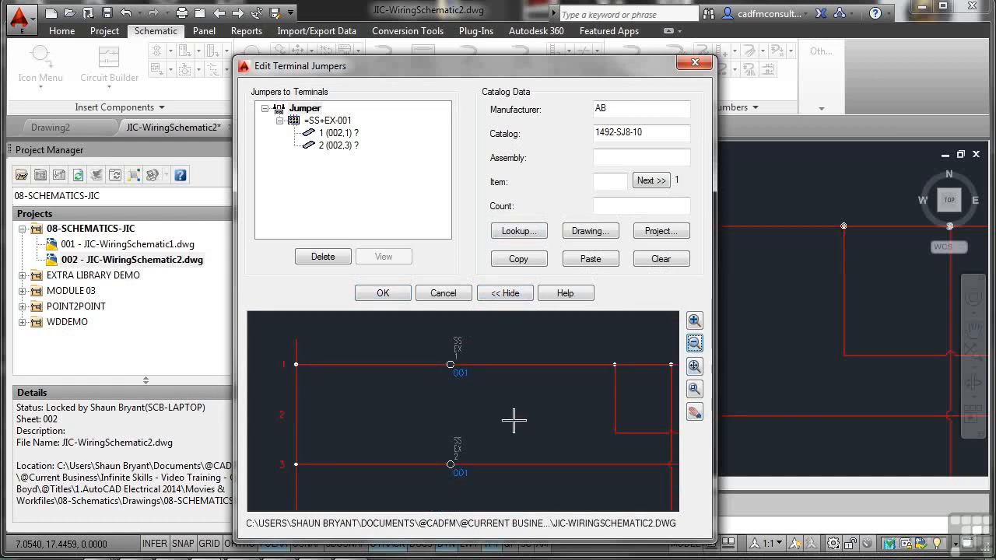
mouse_move(482, 367)
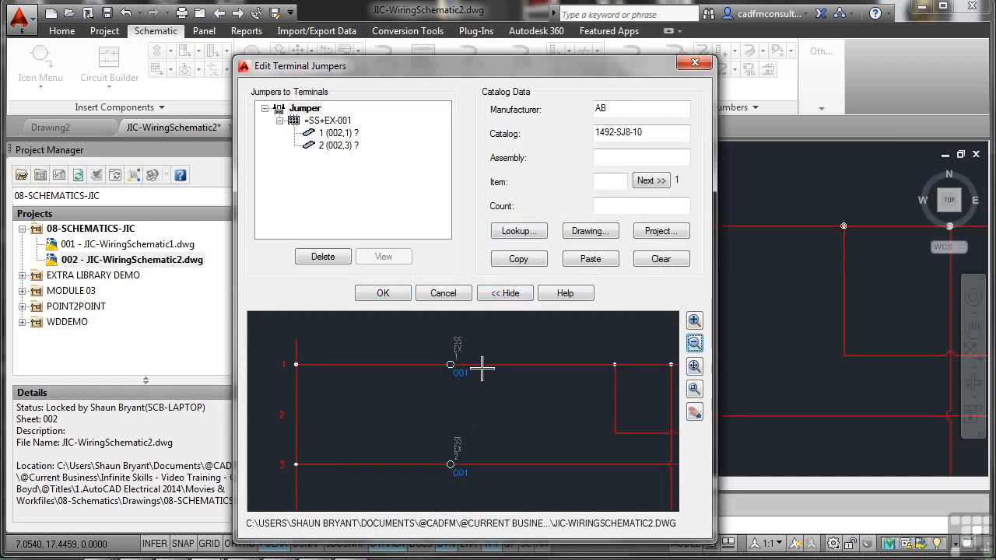
mouse_move(473, 396)
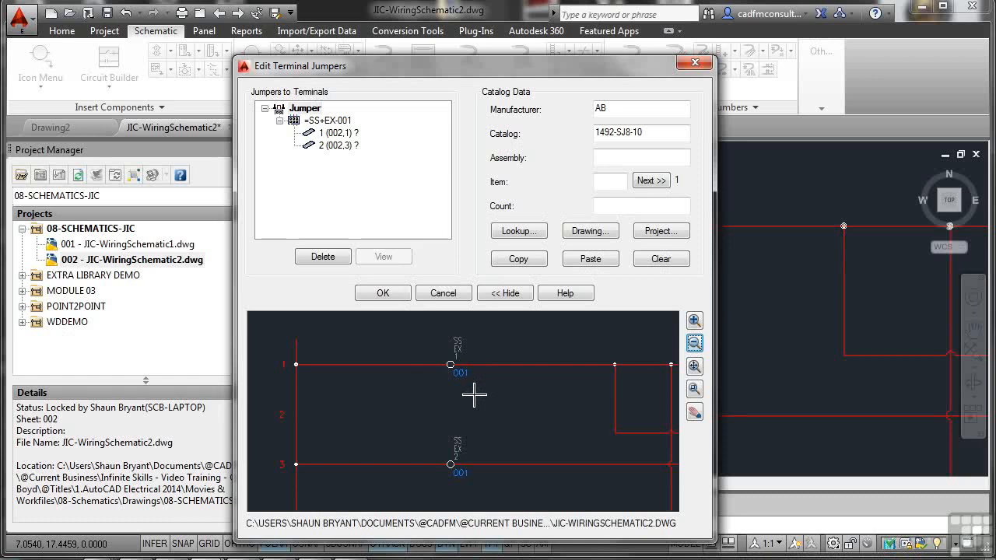
mouse_move(485, 371)
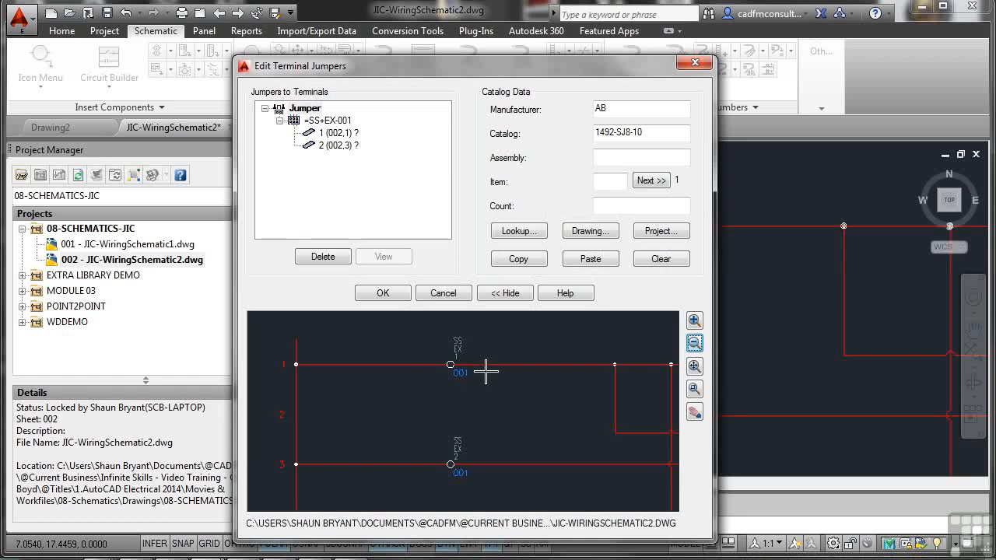
left_click(505, 293)
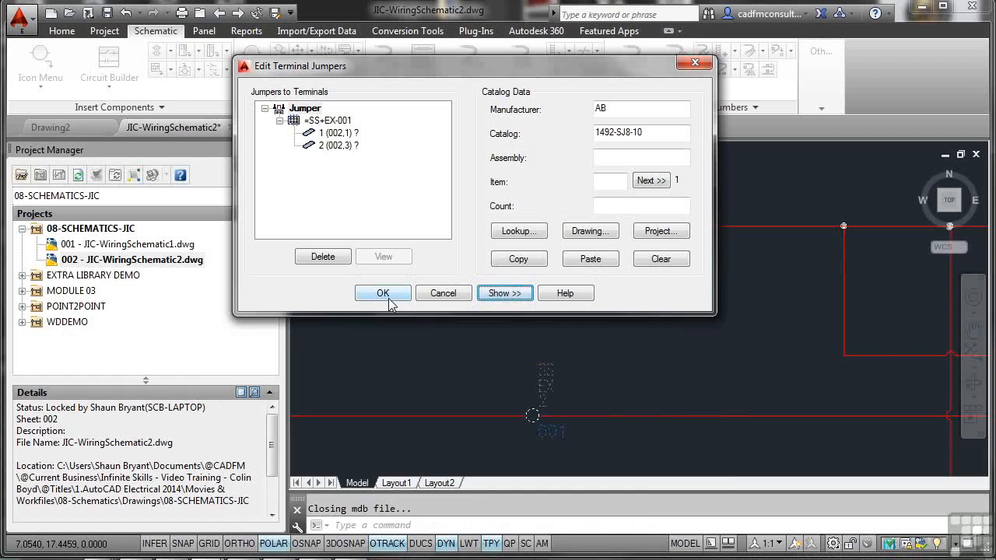
Accept the jumper, close the editor, and begin a new wire.
left_click(382, 293)
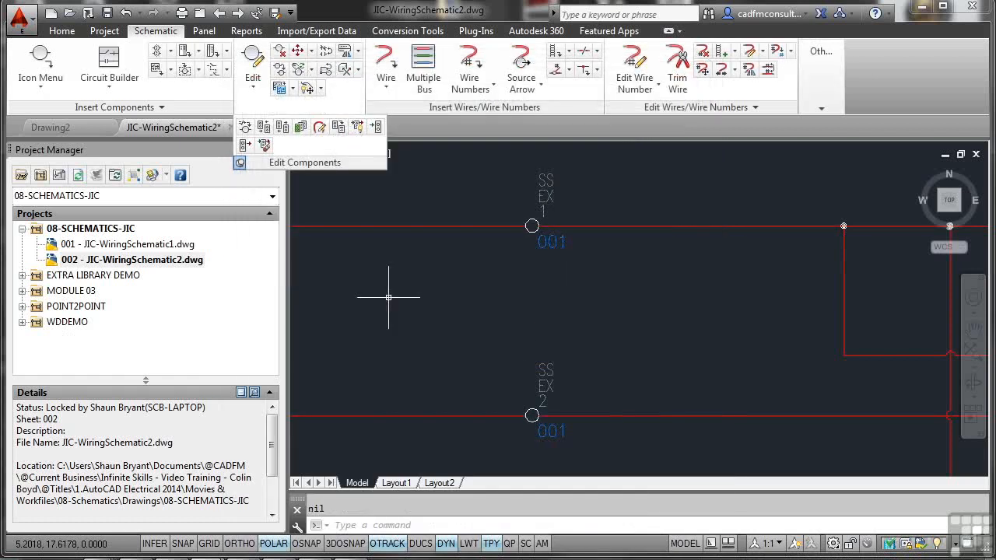
mouse_move(506, 301)
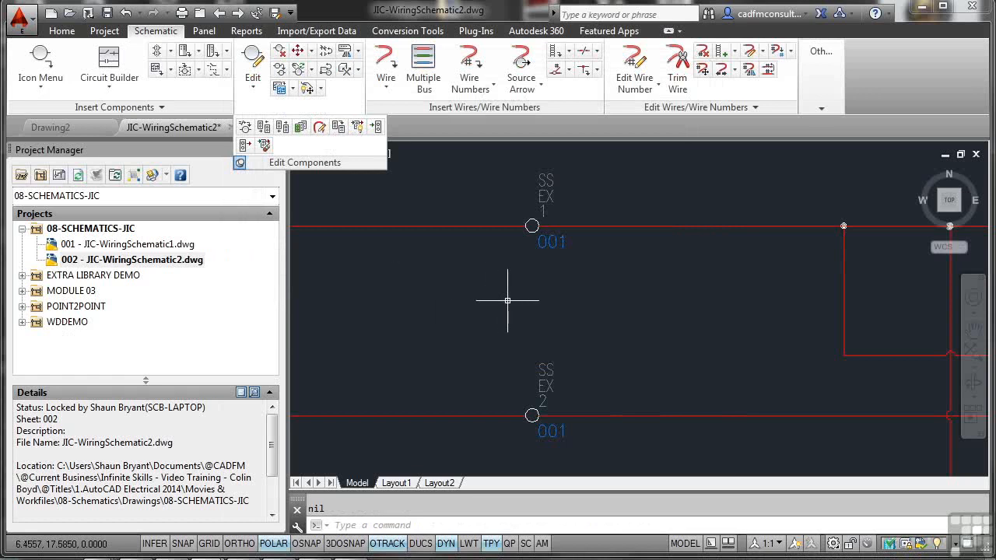
mouse_move(532, 267)
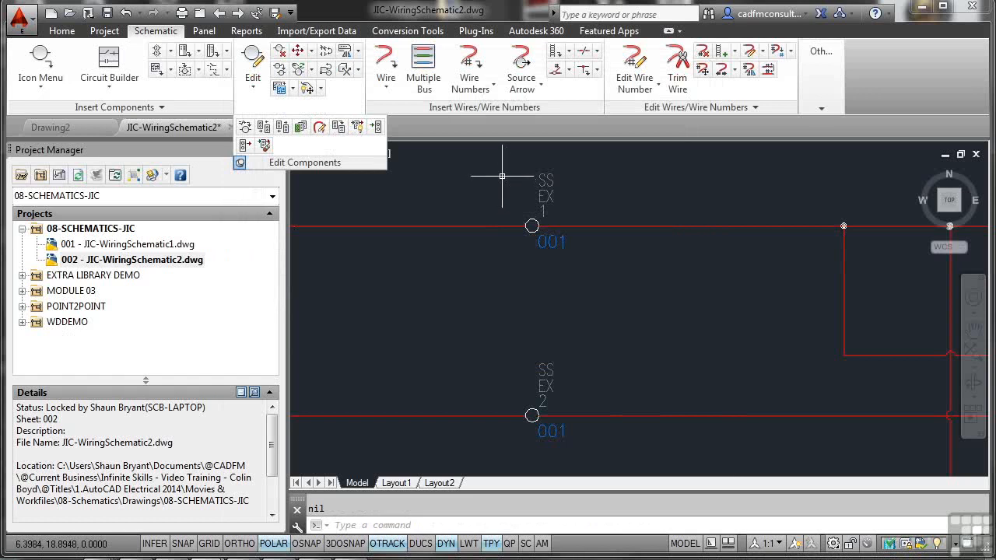
left_click(386, 62)
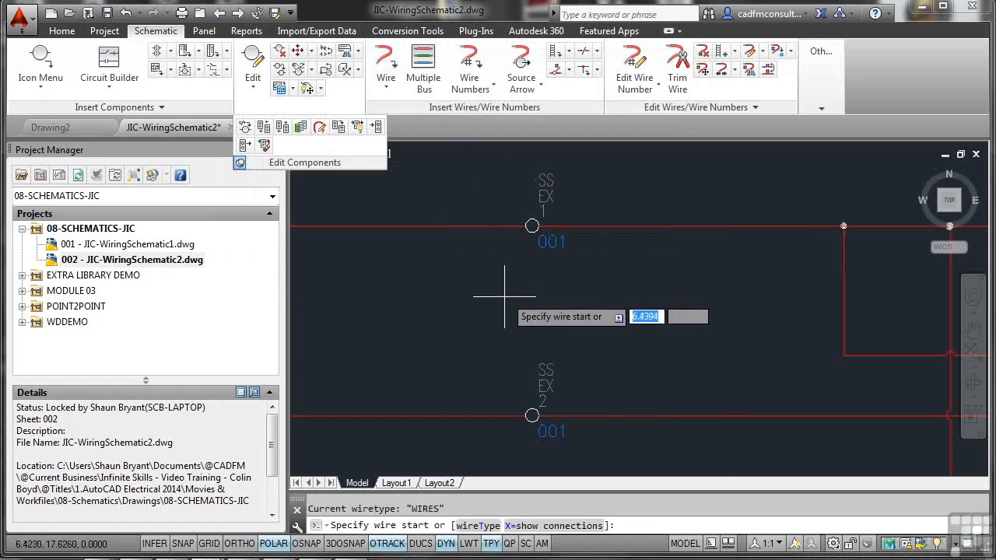